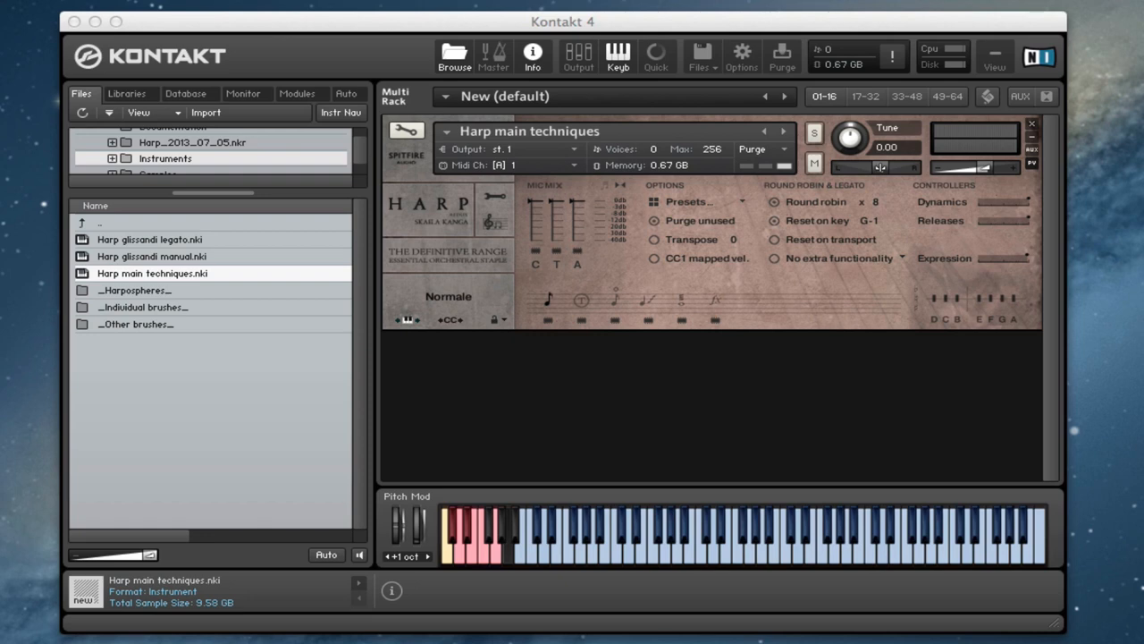
{"action": "mouse_move", "coordinate": [547, 172]}
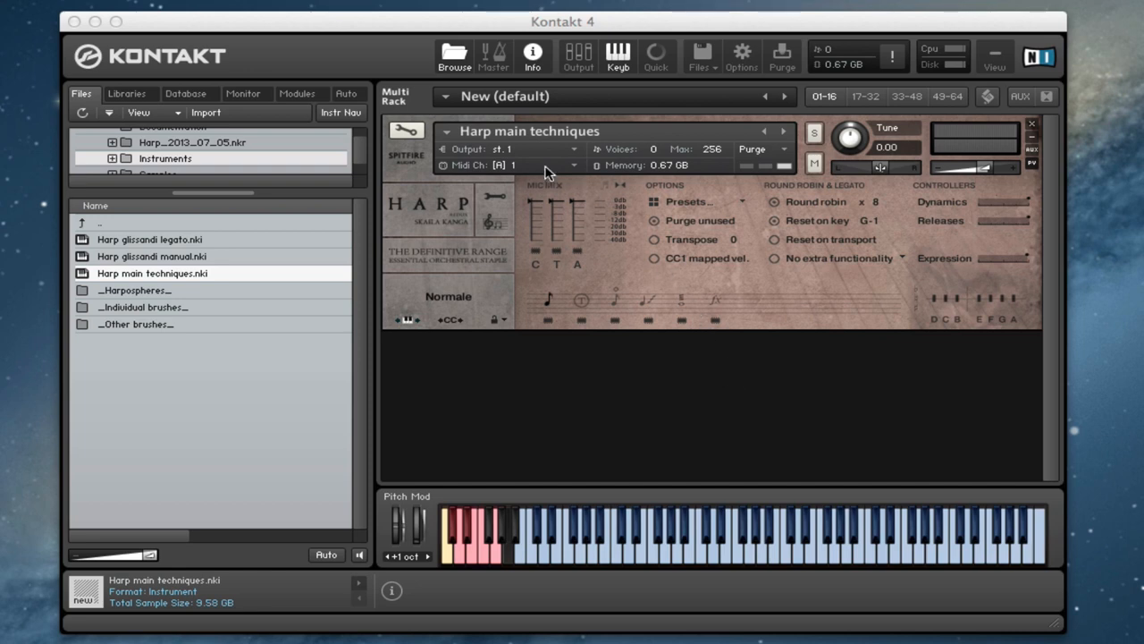
{"action": "mouse_move", "coordinate": [463, 224]}
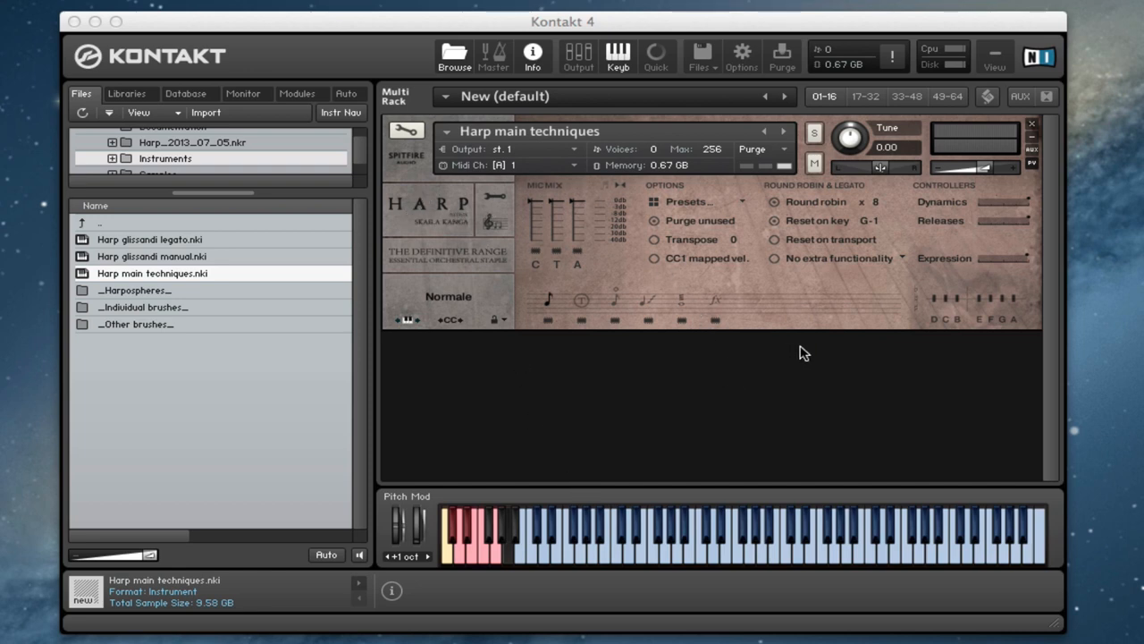
{"action": "mouse_move", "coordinate": [604, 290]}
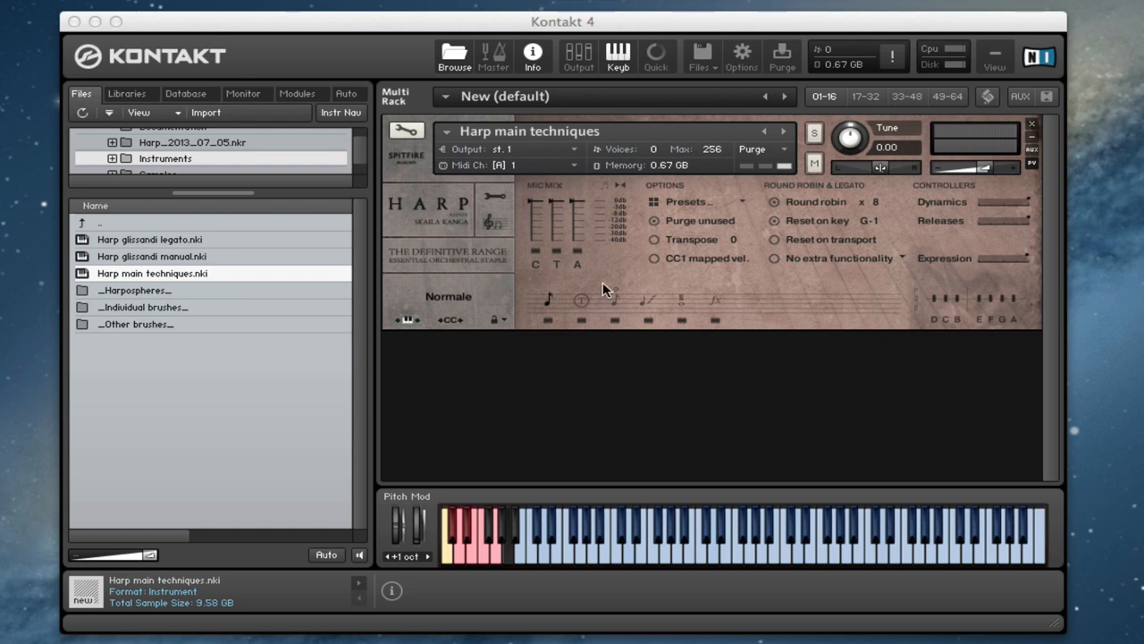
{"action": "mouse_move", "coordinate": [694, 261]}
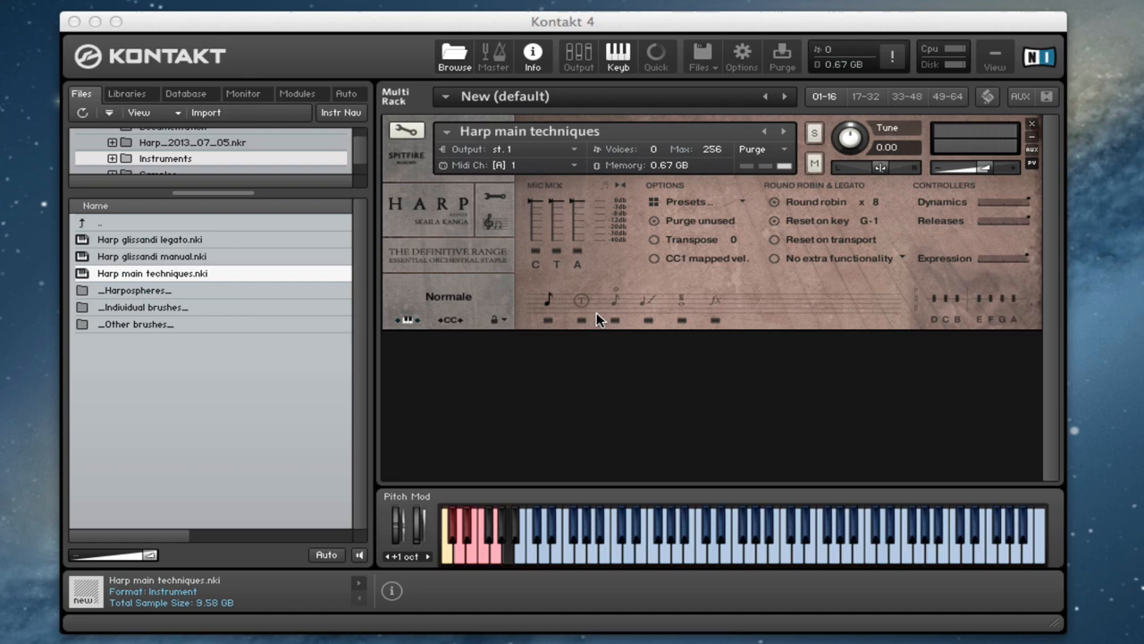
{"action": "mouse_move", "coordinate": [590, 222]}
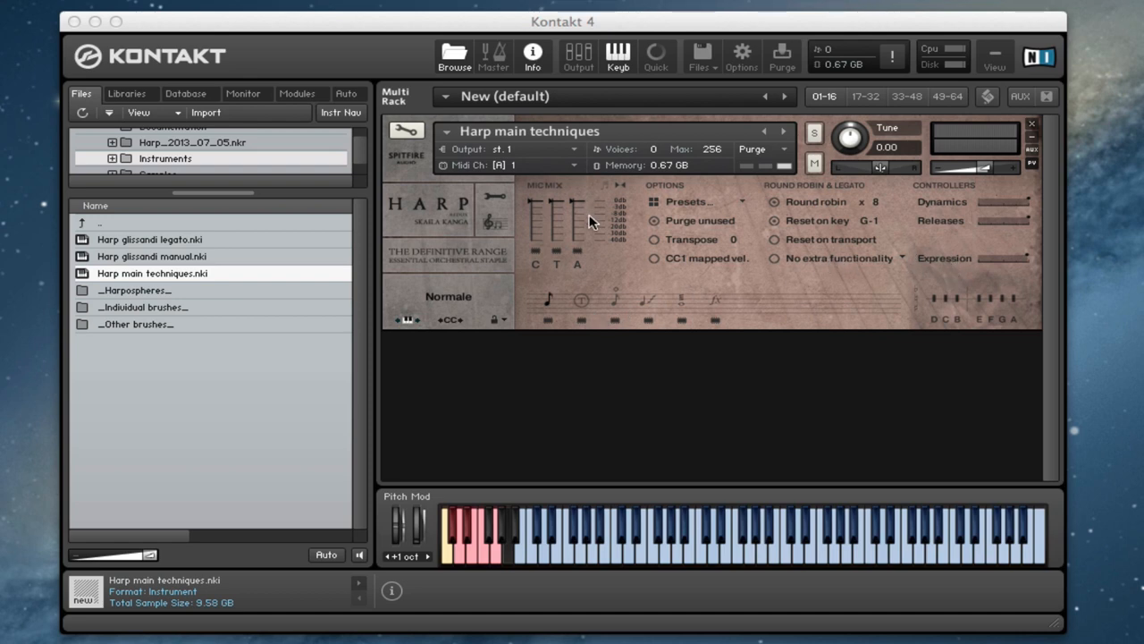
{"action": "mouse_move", "coordinate": [706, 288]}
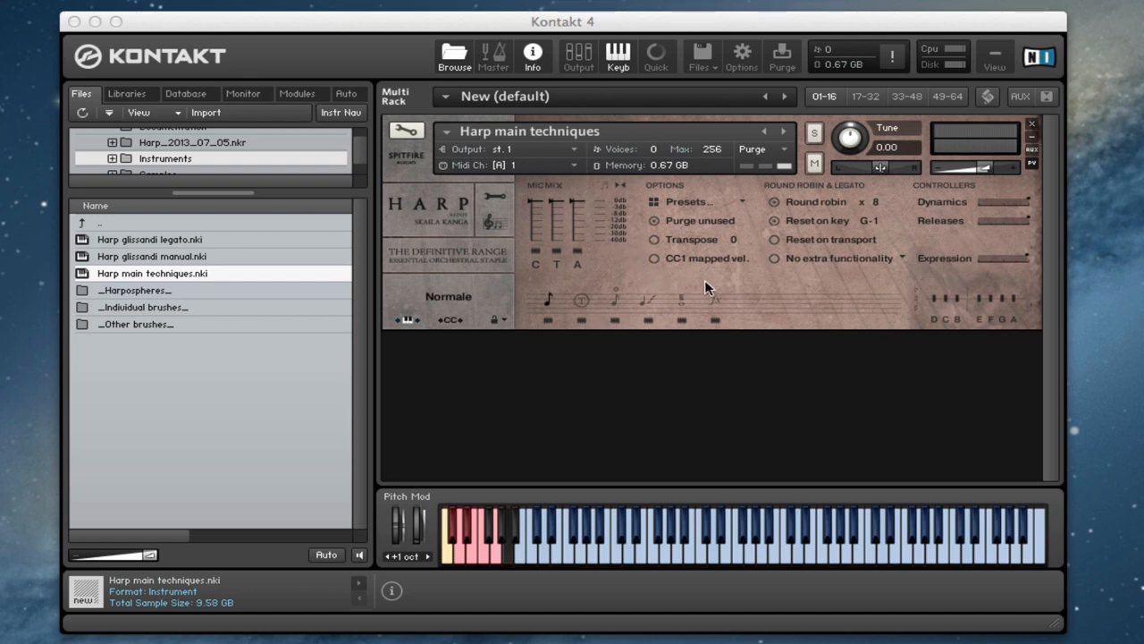
{"action": "mouse_move", "coordinate": [697, 236]}
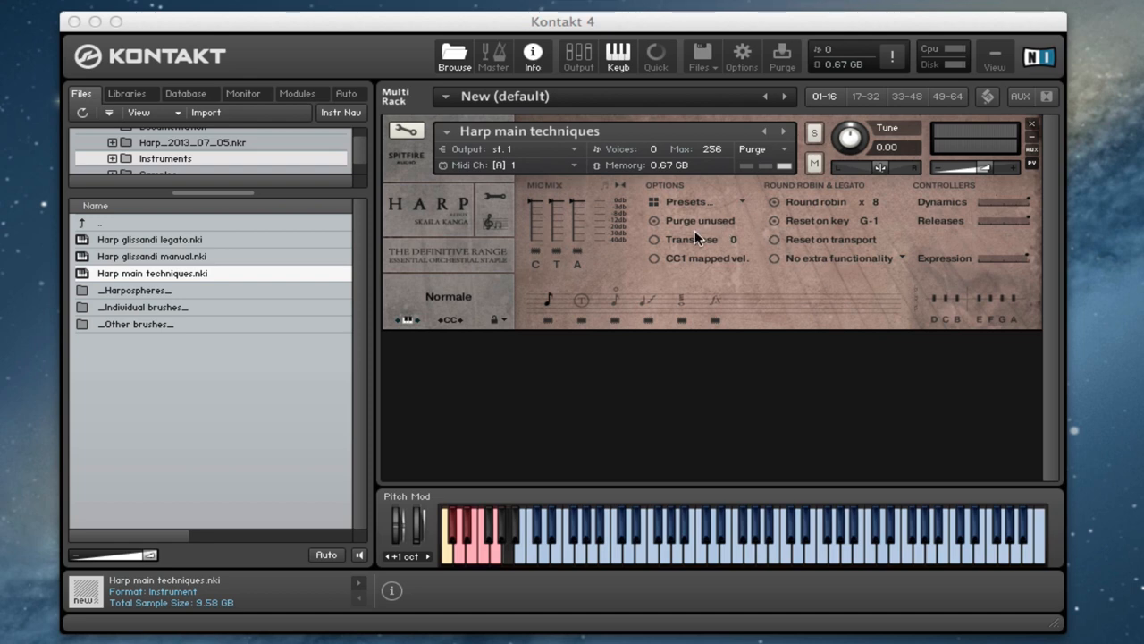
{"action": "mouse_move", "coordinate": [544, 293]}
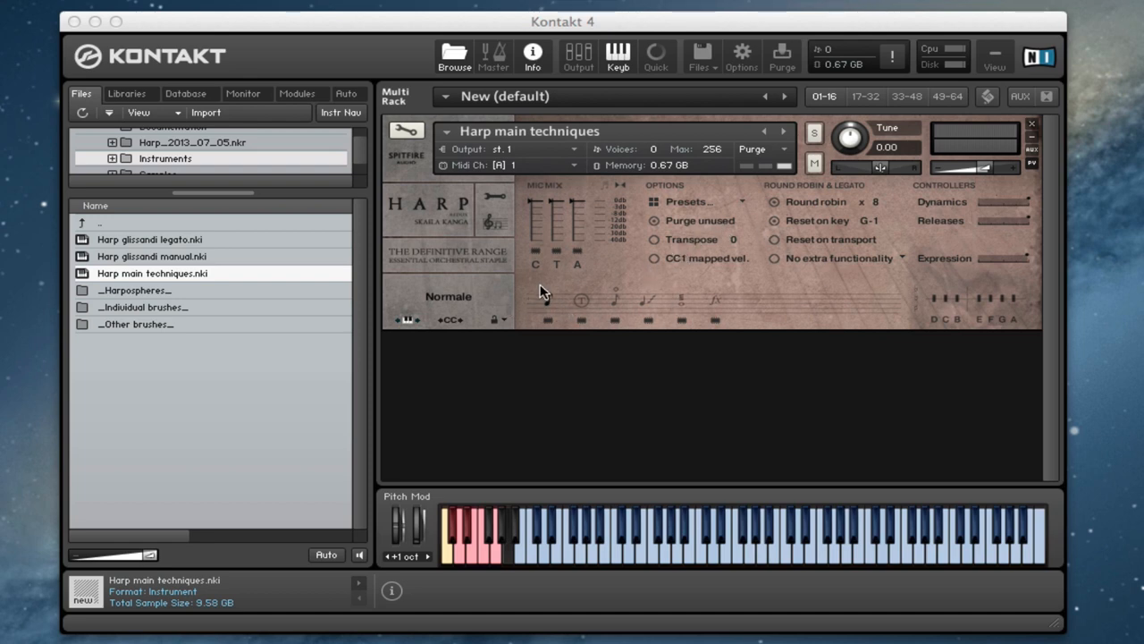
{"action": "mouse_move", "coordinate": [553, 367]}
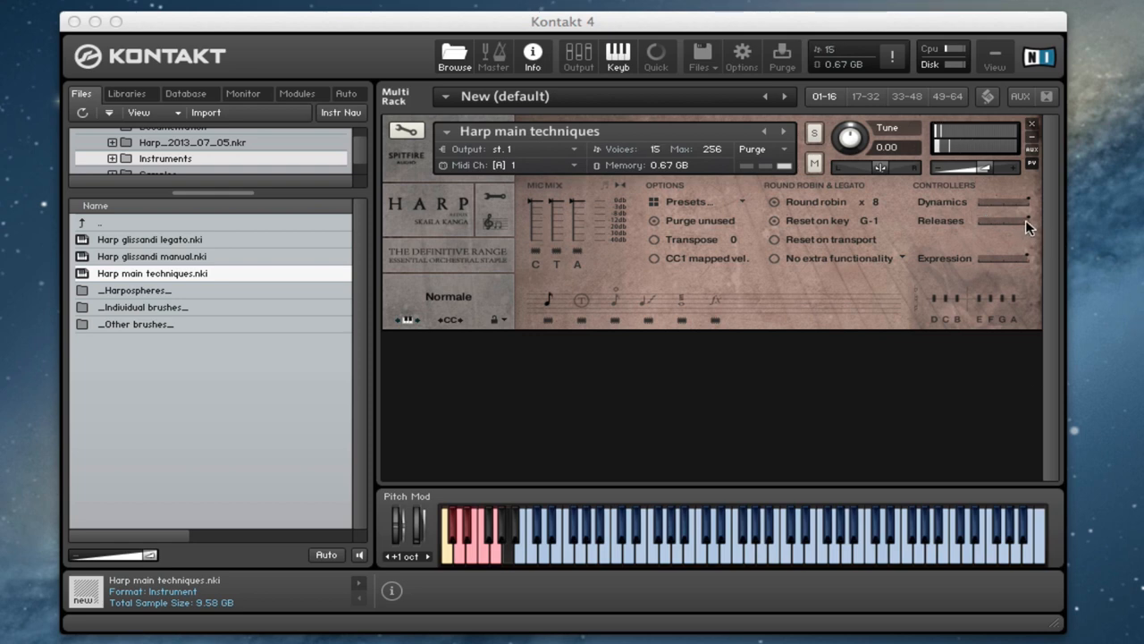
{"action": "mouse_move", "coordinate": [1001, 223]}
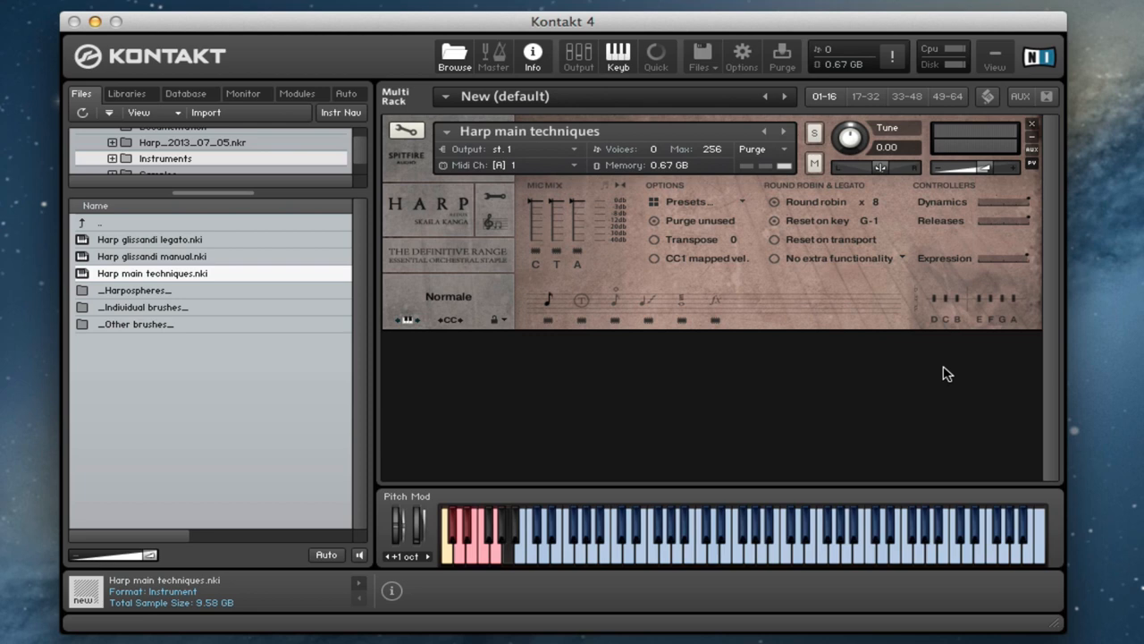
{"action": "mouse_move", "coordinate": [963, 302]}
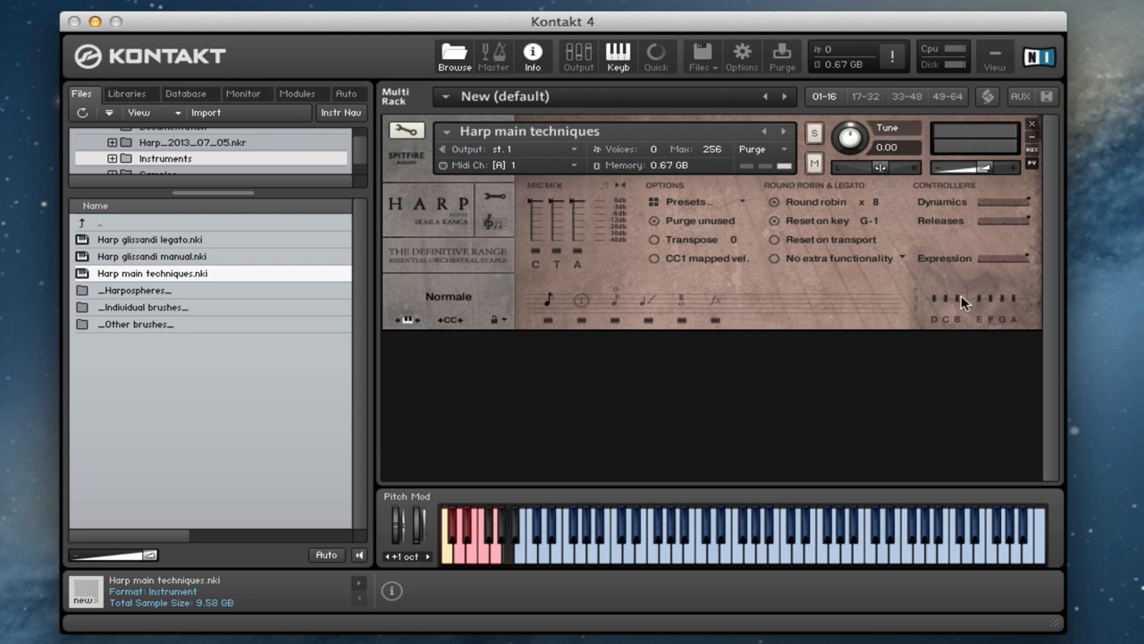
{"action": "mouse_move", "coordinate": [947, 307]}
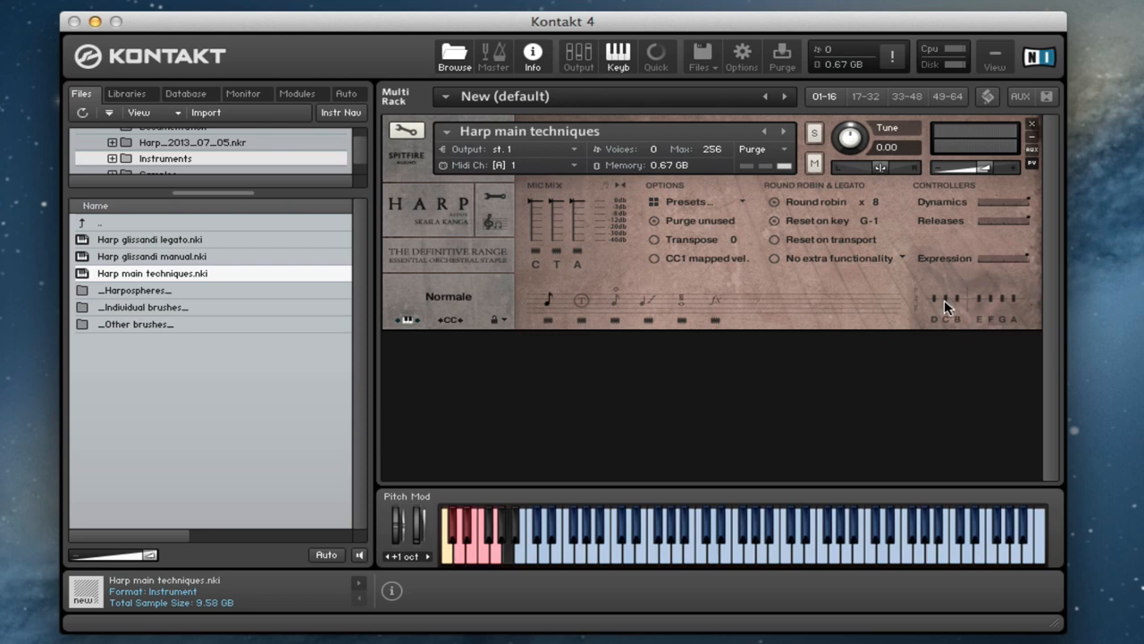
{"action": "mouse_move", "coordinate": [991, 304]}
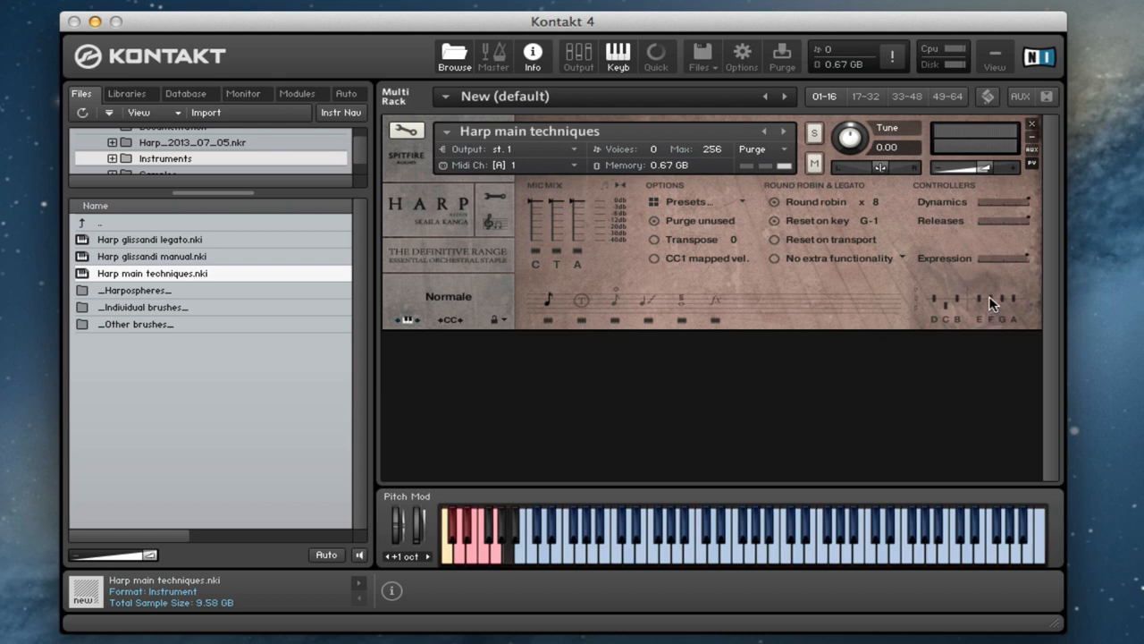
{"action": "mouse_move", "coordinate": [998, 329]}
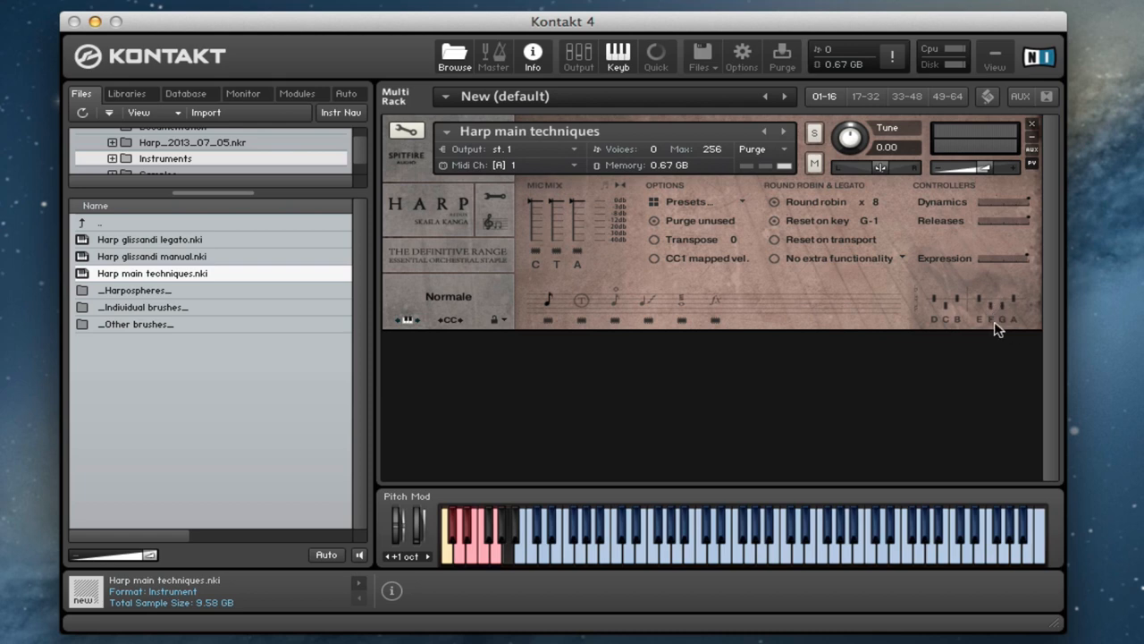
{"action": "mouse_move", "coordinate": [944, 266]}
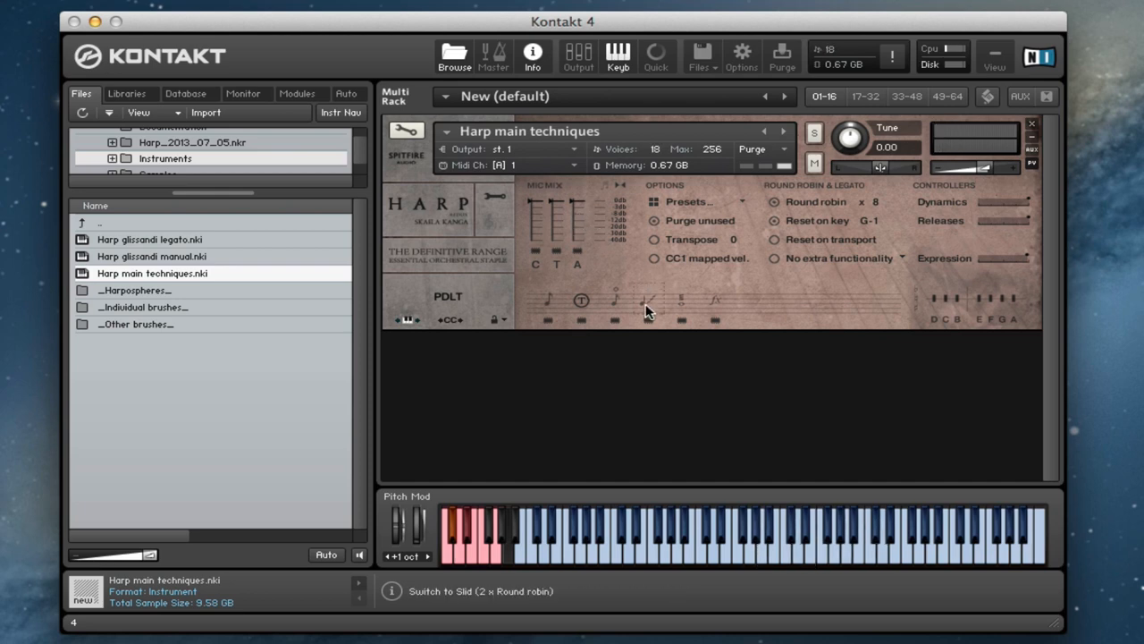
Audition the Flageolet and Bisbigliando techniques, then leave the Slid articulation active
{"action": "left_click", "coordinate": [615, 303]}
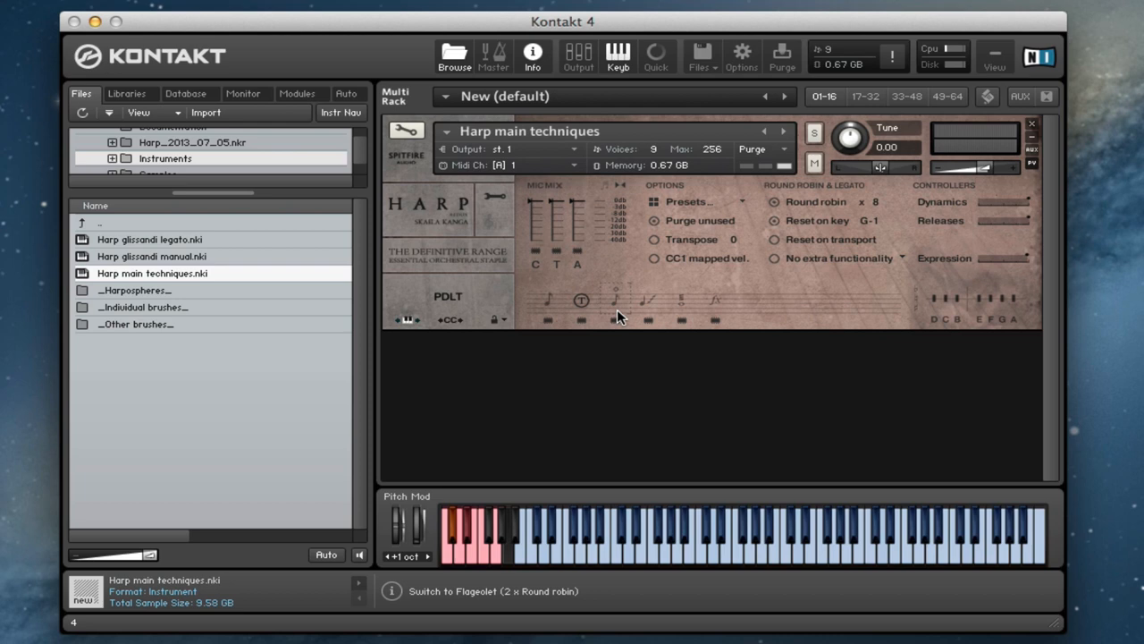
{"action": "left_click", "coordinate": [615, 300]}
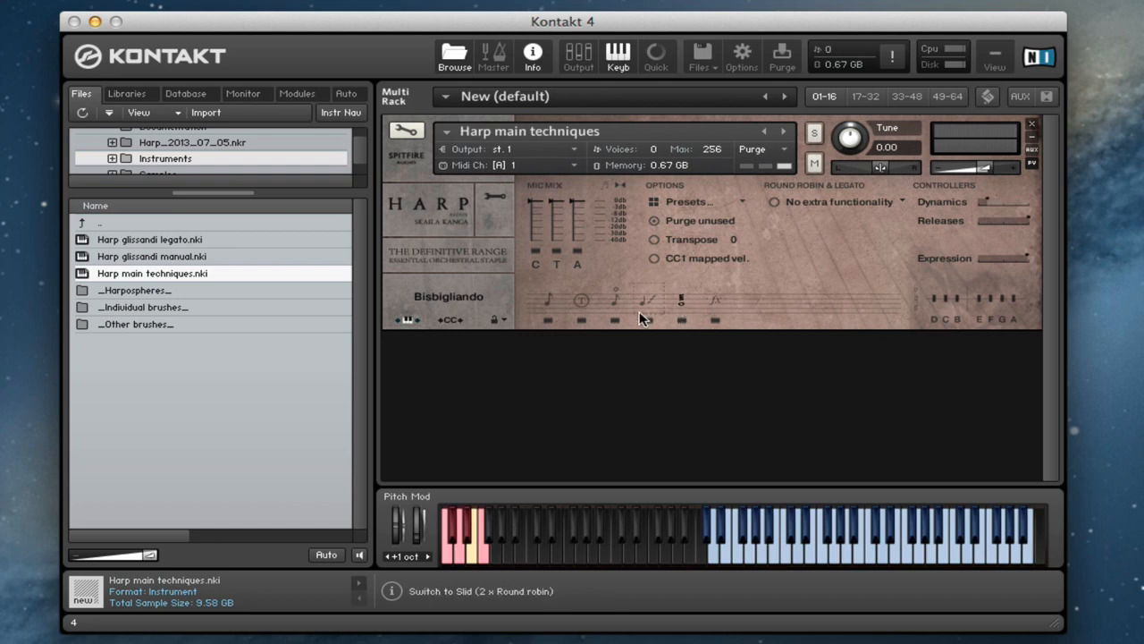
{"action": "left_click", "coordinate": [881, 537]}
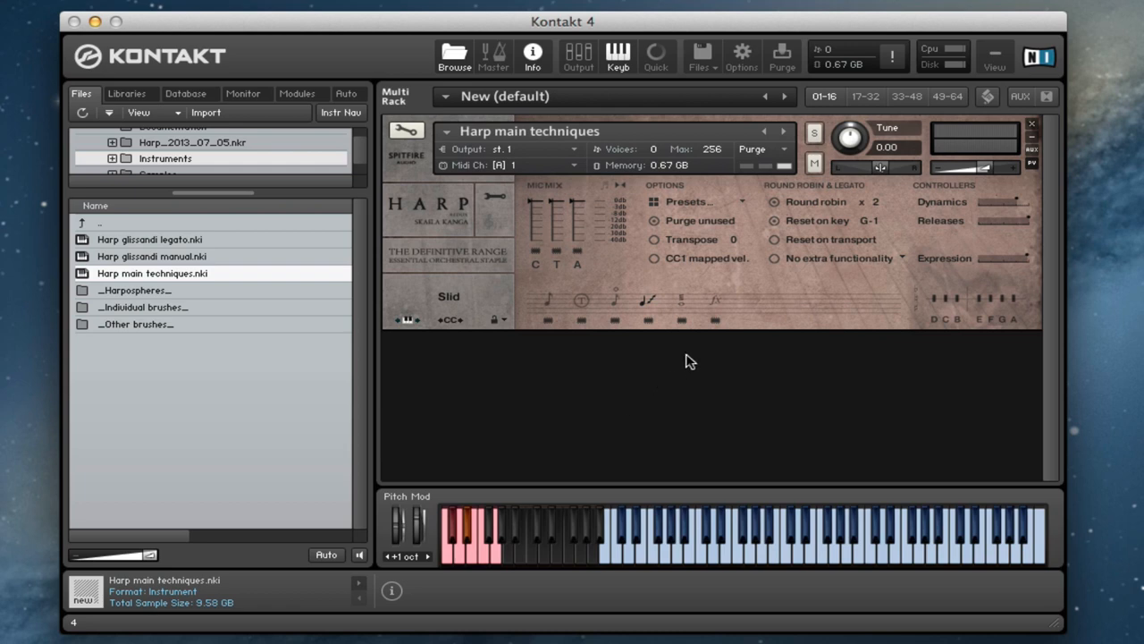
{"action": "mouse_move", "coordinate": [472, 304]}
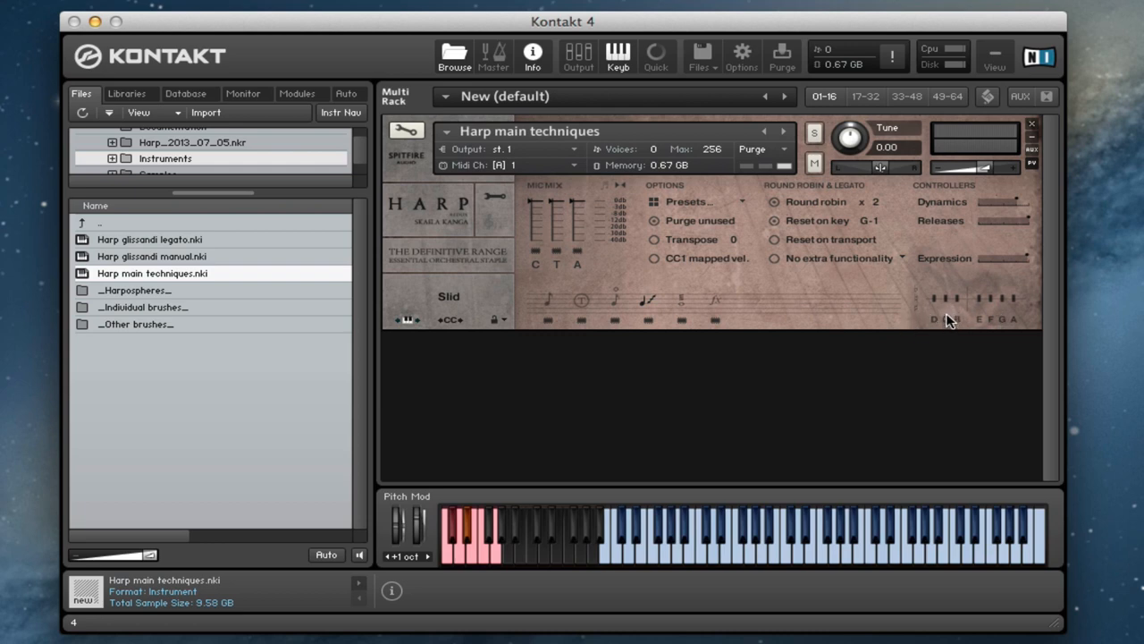
{"action": "mouse_move", "coordinate": [950, 311]}
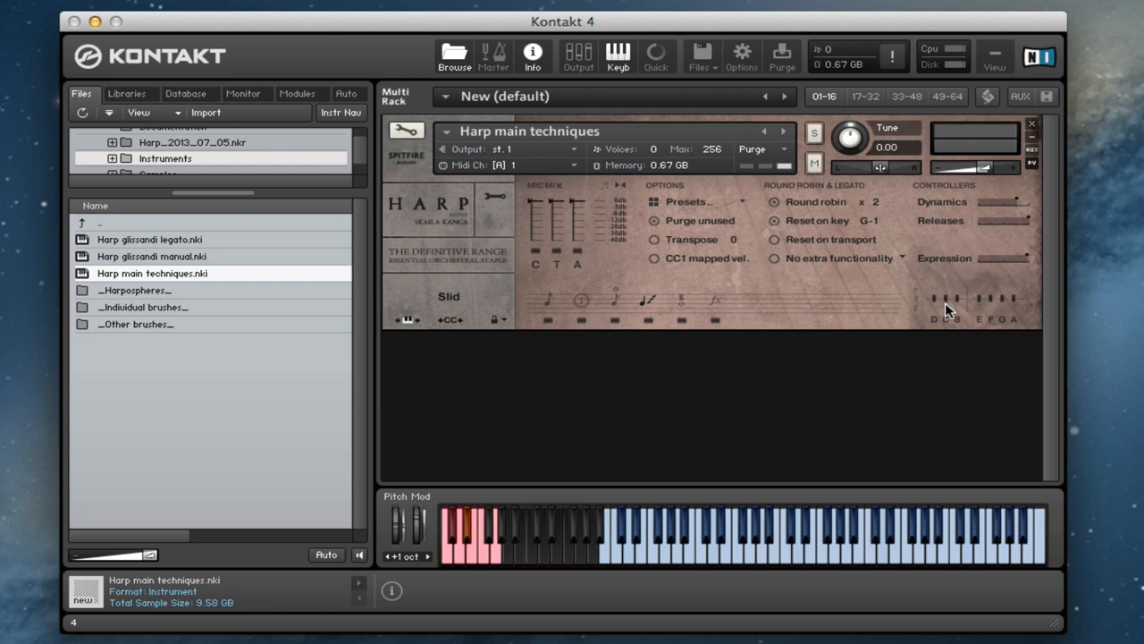
{"action": "mouse_move", "coordinate": [947, 313]}
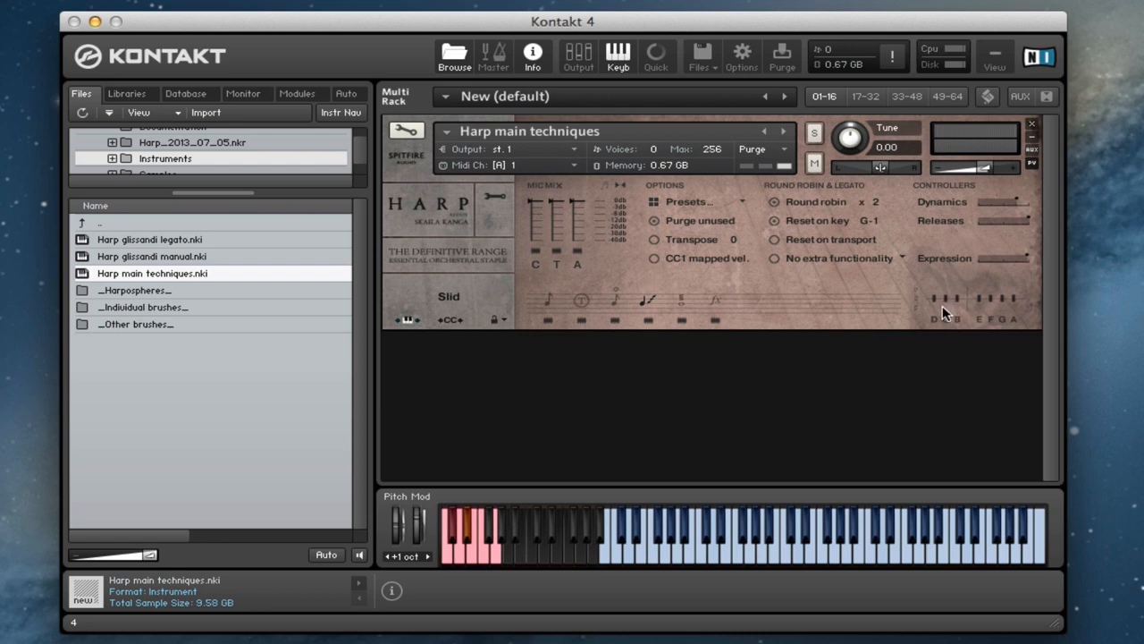
{"action": "mouse_move", "coordinate": [990, 311]}
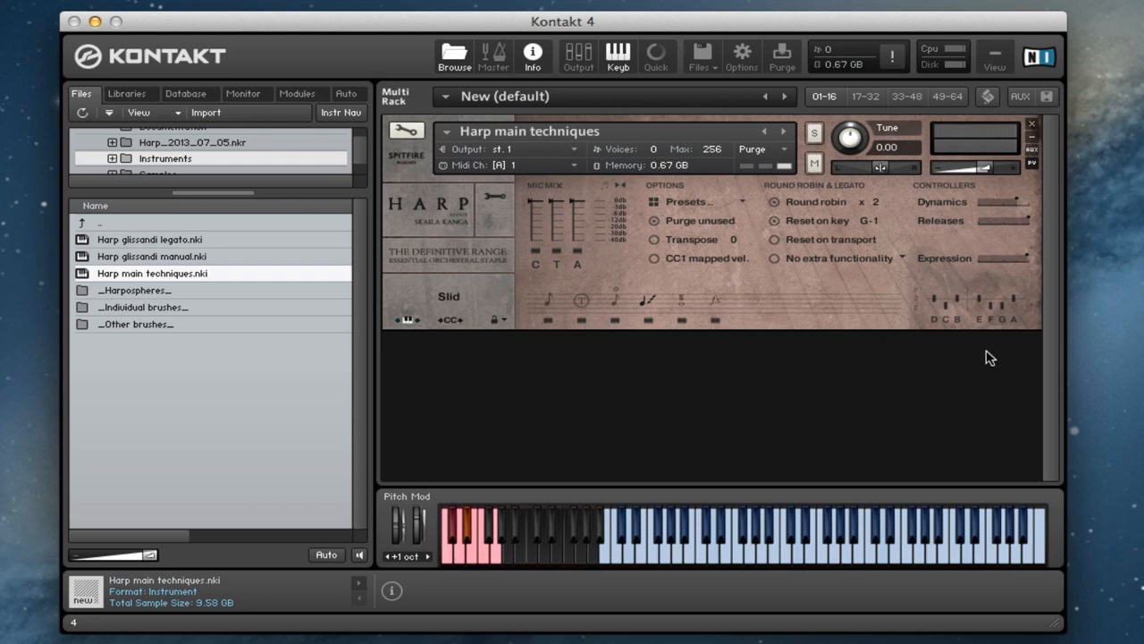
{"action": "mouse_move", "coordinate": [963, 309]}
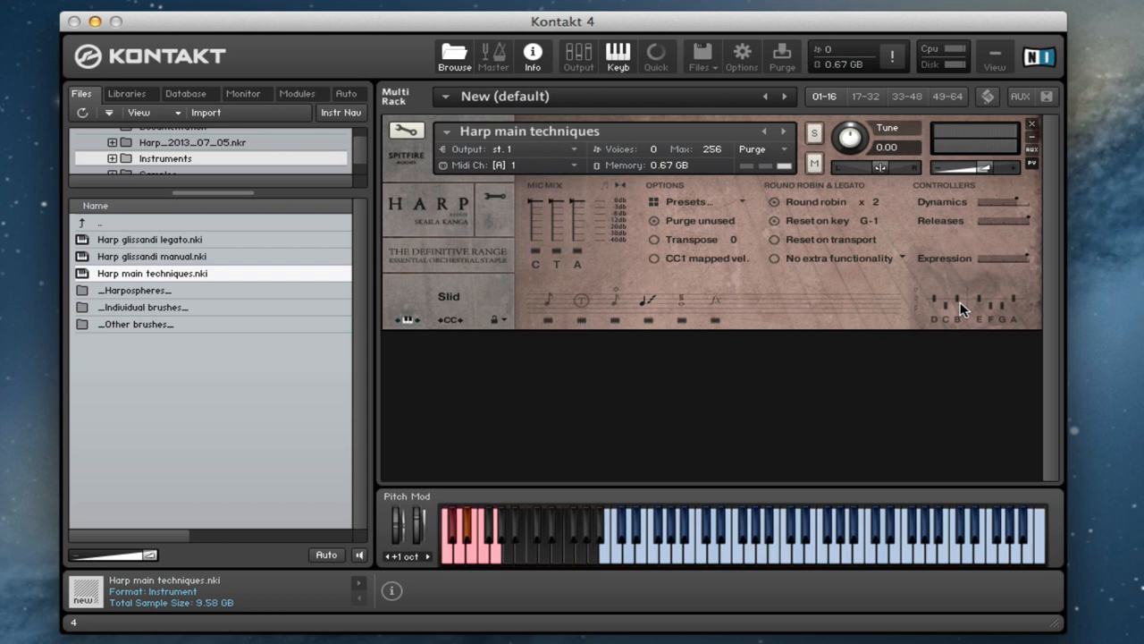
{"action": "mouse_move", "coordinate": [847, 136]}
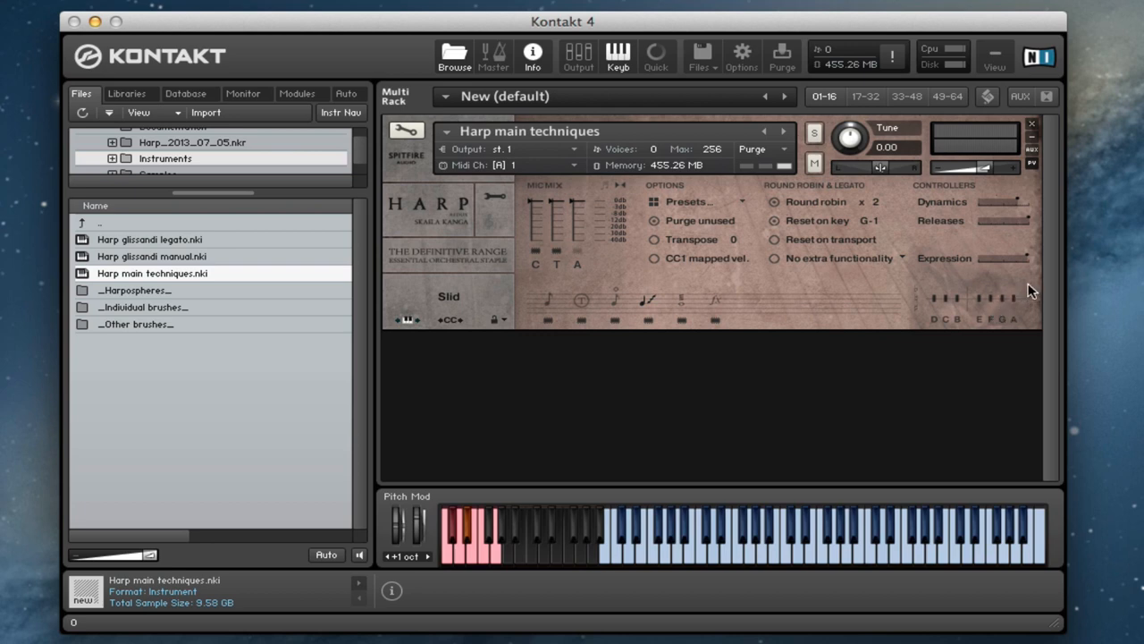
{"action": "mouse_move", "coordinate": [861, 183]}
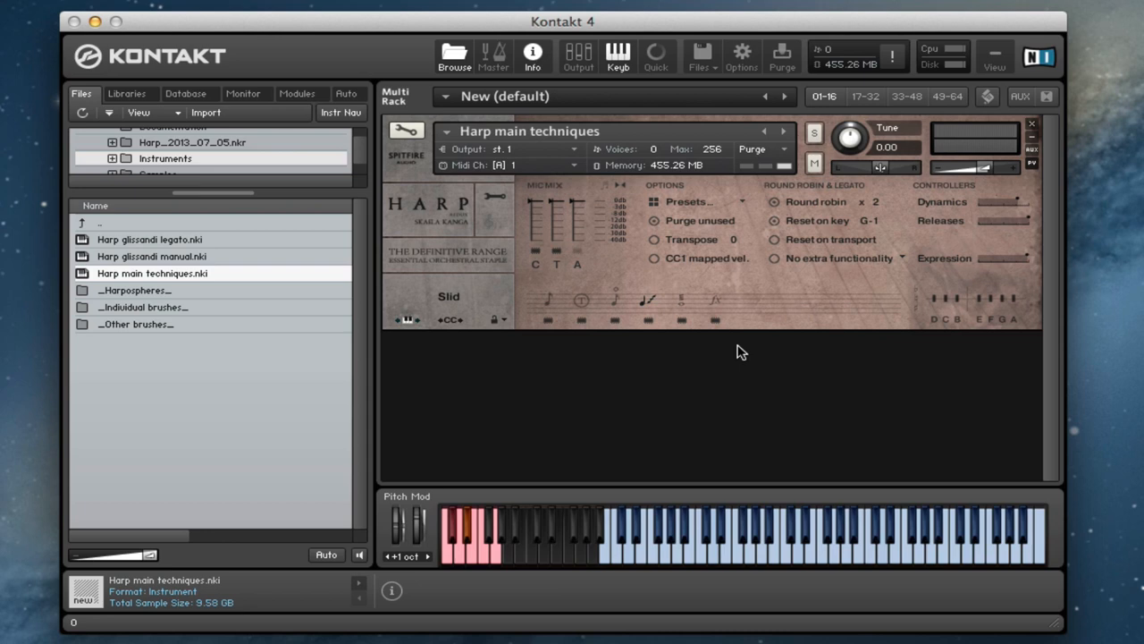
{"action": "mouse_move", "coordinate": [529, 224]}
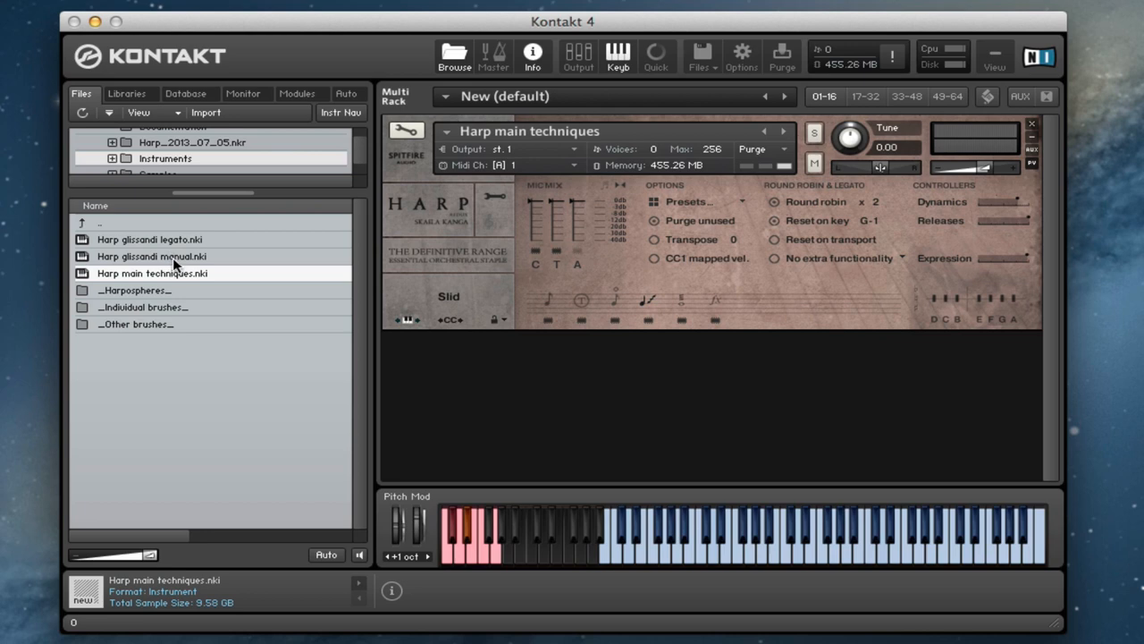
Load Harp glissandi manual.nki from the browser, replacing the main techniques patch
{"action": "double_click", "coordinate": [150, 256]}
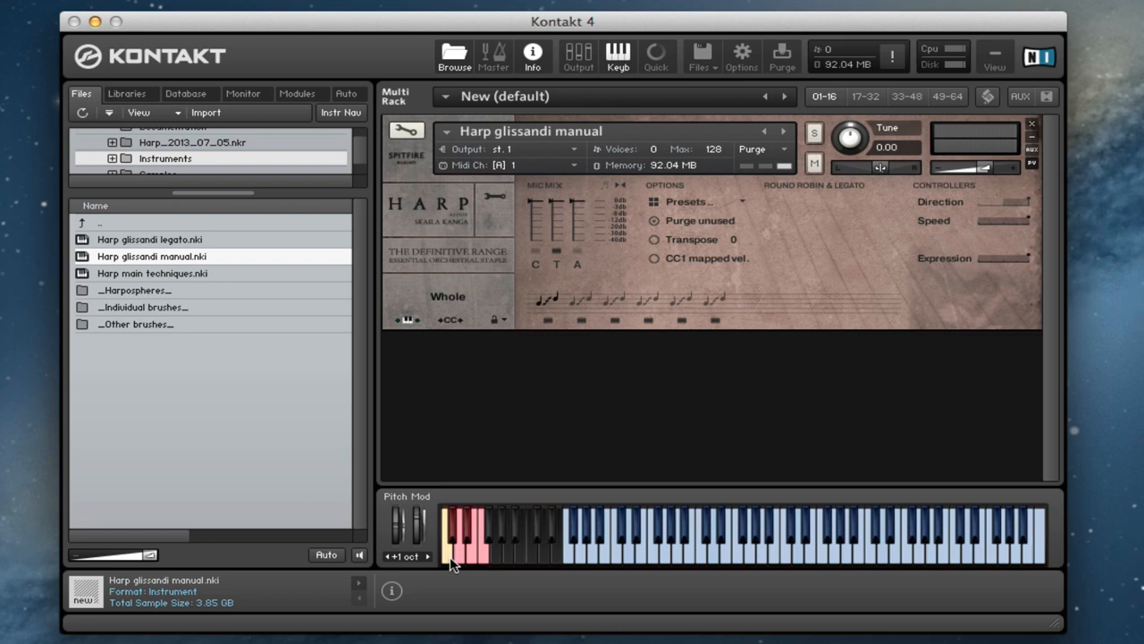
{"action": "mouse_move", "coordinate": [652, 304]}
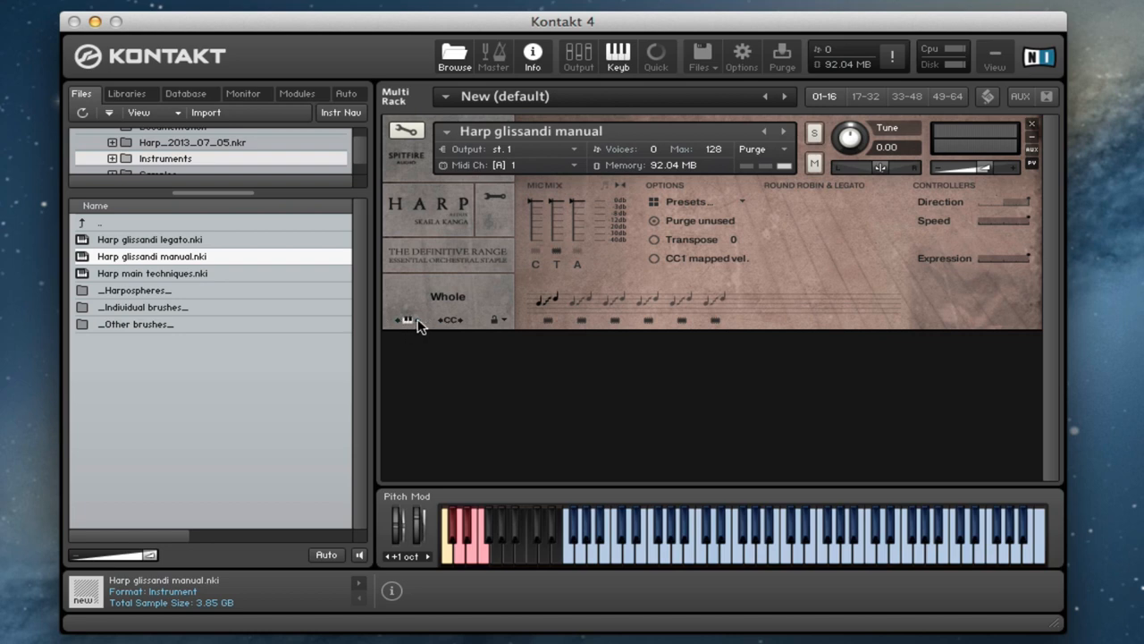
{"action": "mouse_move", "coordinate": [374, 325]}
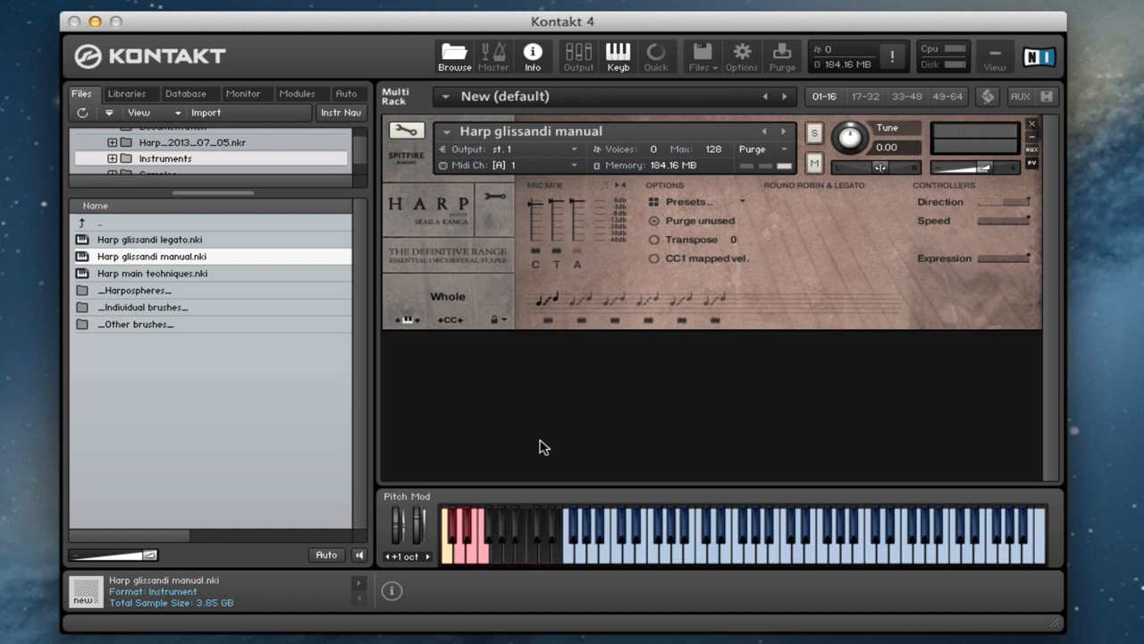
{"action": "mouse_move", "coordinate": [665, 508]}
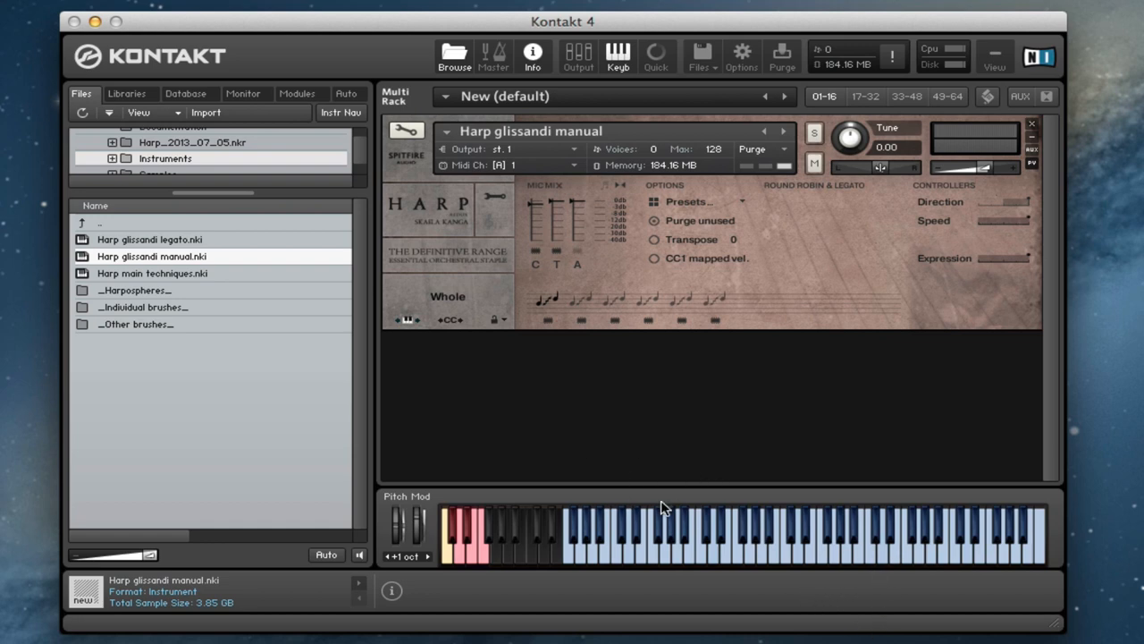
{"action": "mouse_move", "coordinate": [640, 567]}
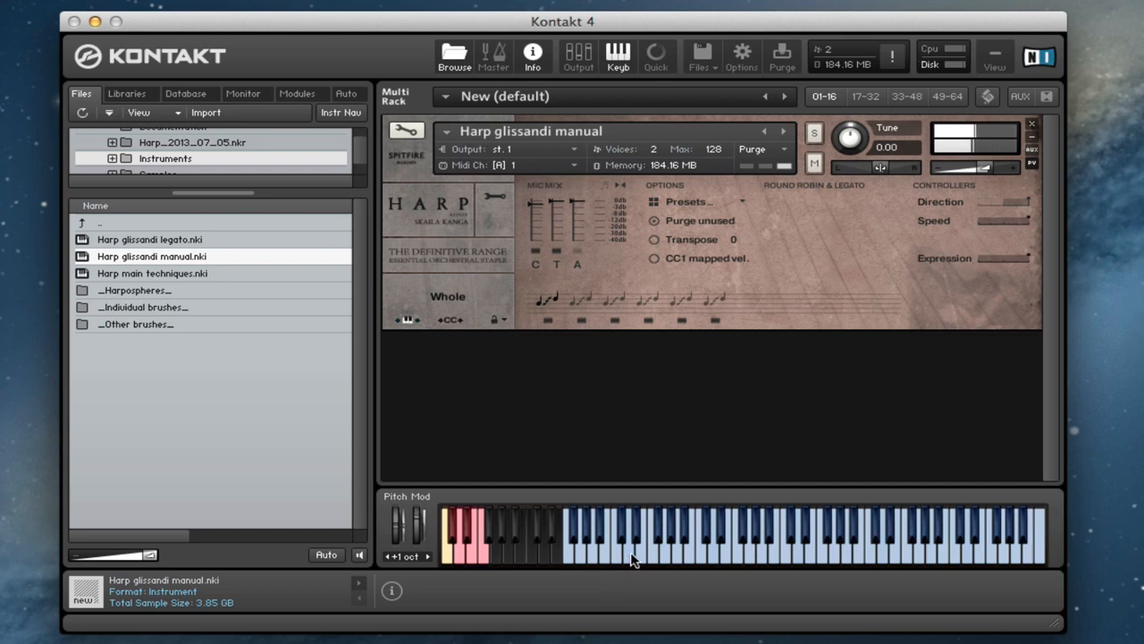
{"action": "mouse_move", "coordinate": [706, 553]}
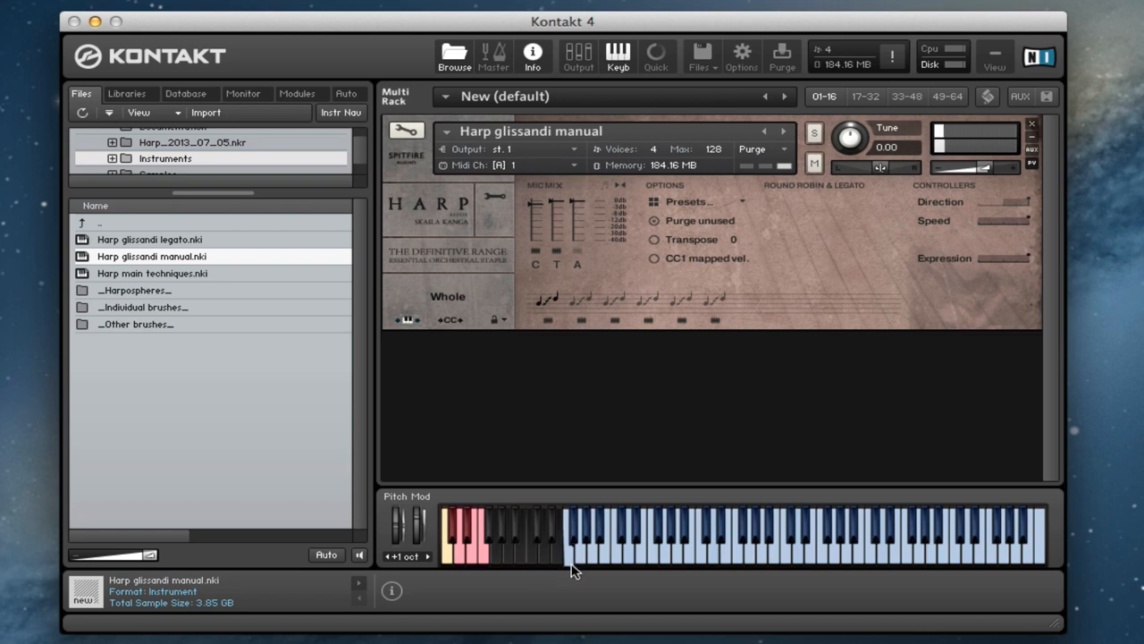
{"action": "mouse_move", "coordinate": [1019, 229]}
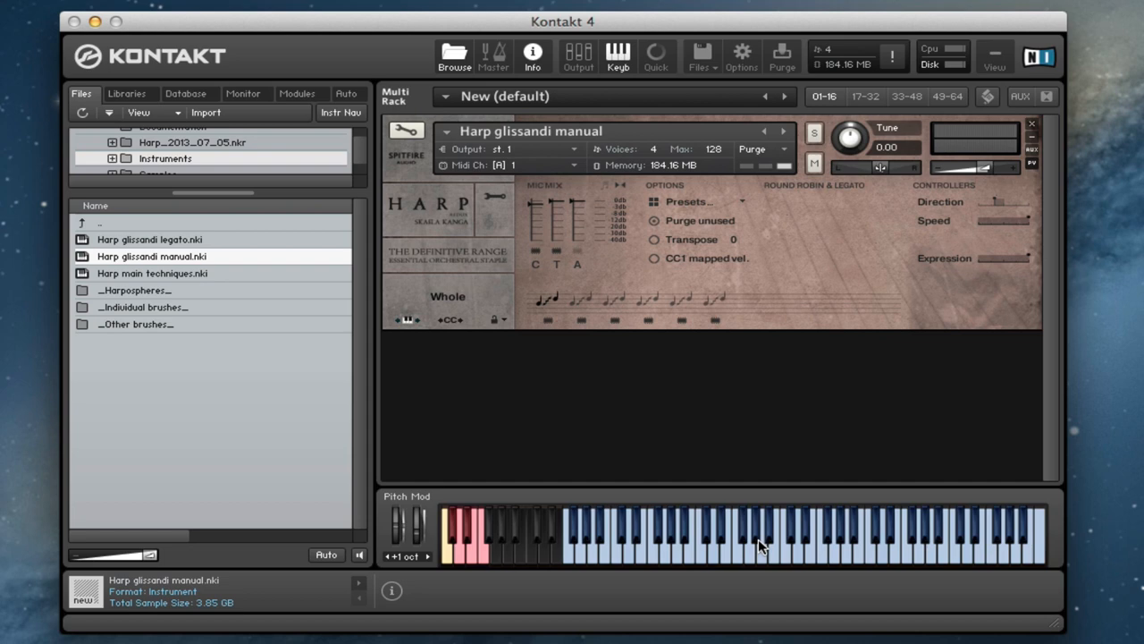
{"action": "mouse_move", "coordinate": [657, 569]}
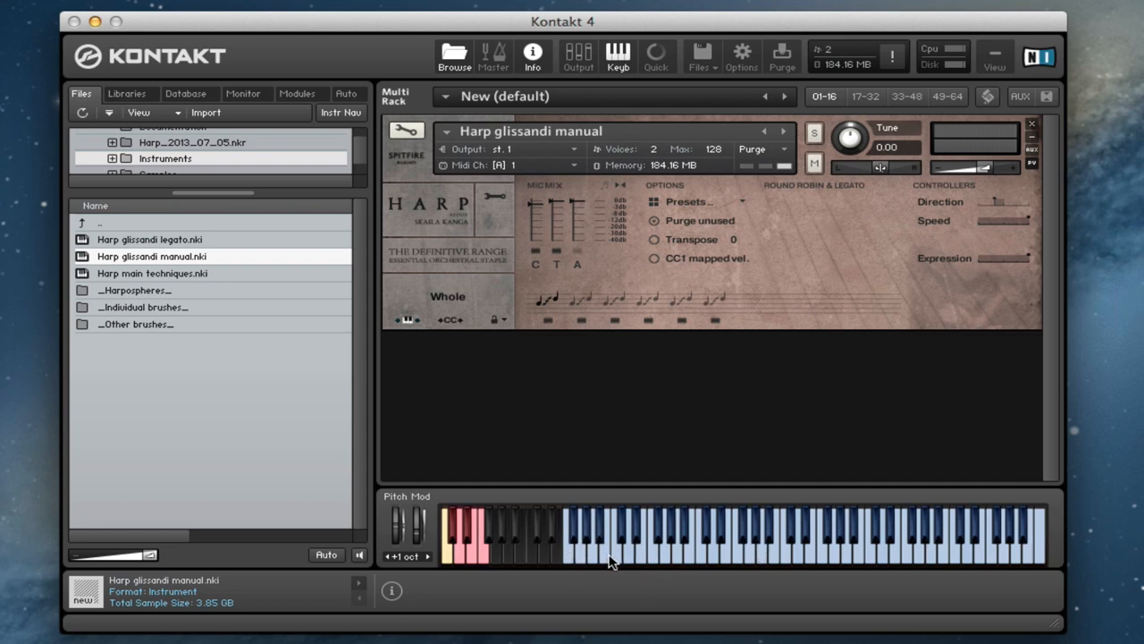
{"action": "mouse_move", "coordinate": [706, 529]}
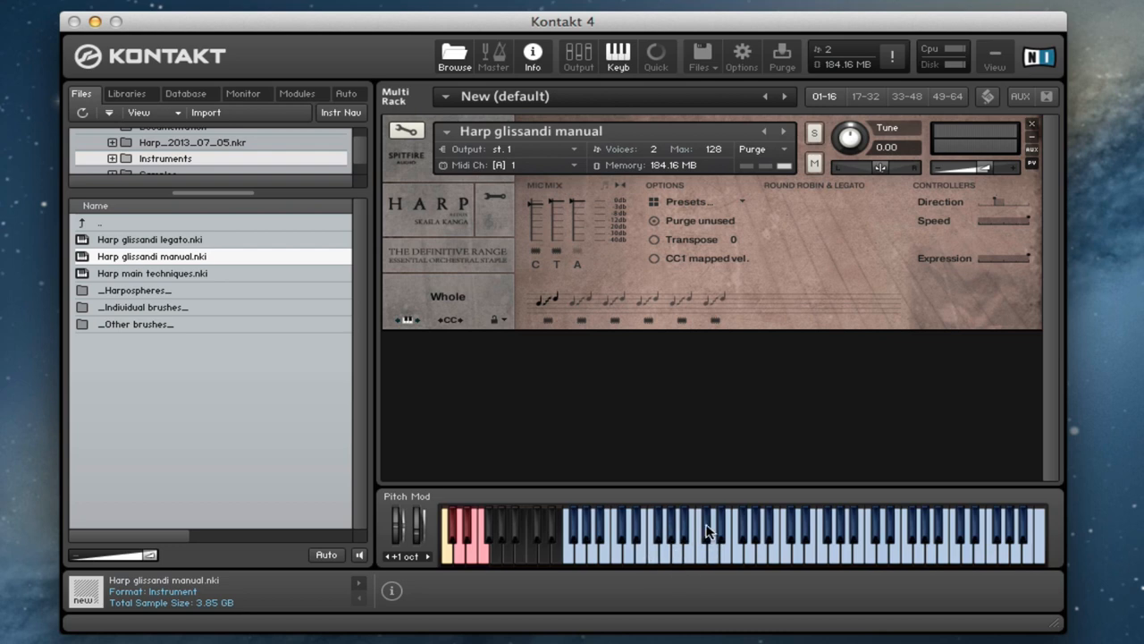
{"action": "mouse_move", "coordinate": [695, 558]}
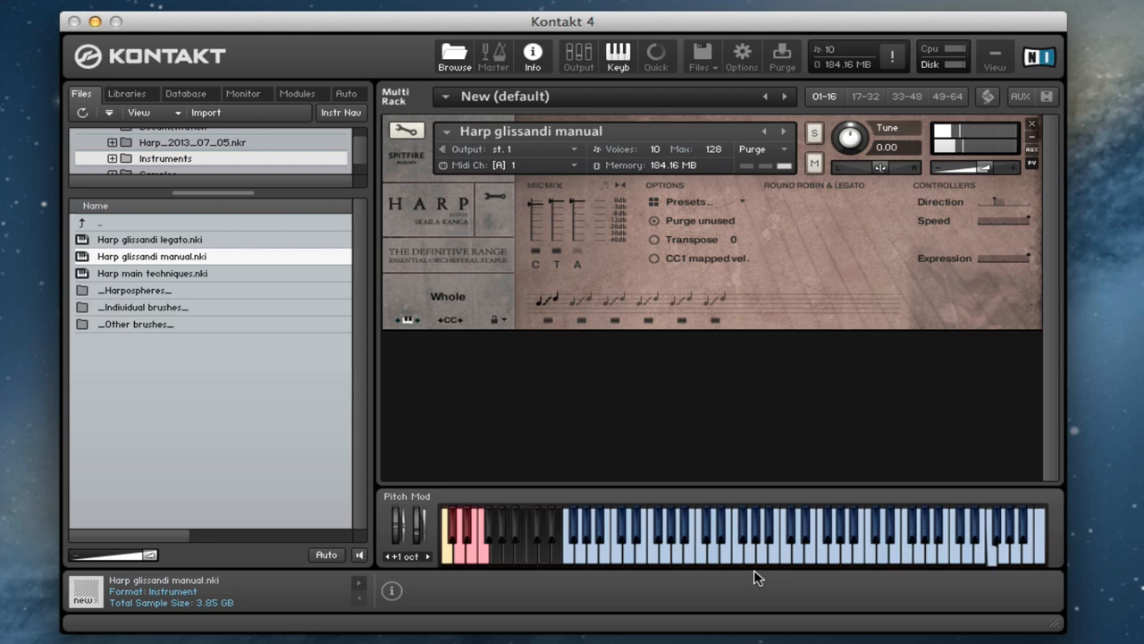
{"action": "mouse_move", "coordinate": [1001, 200]}
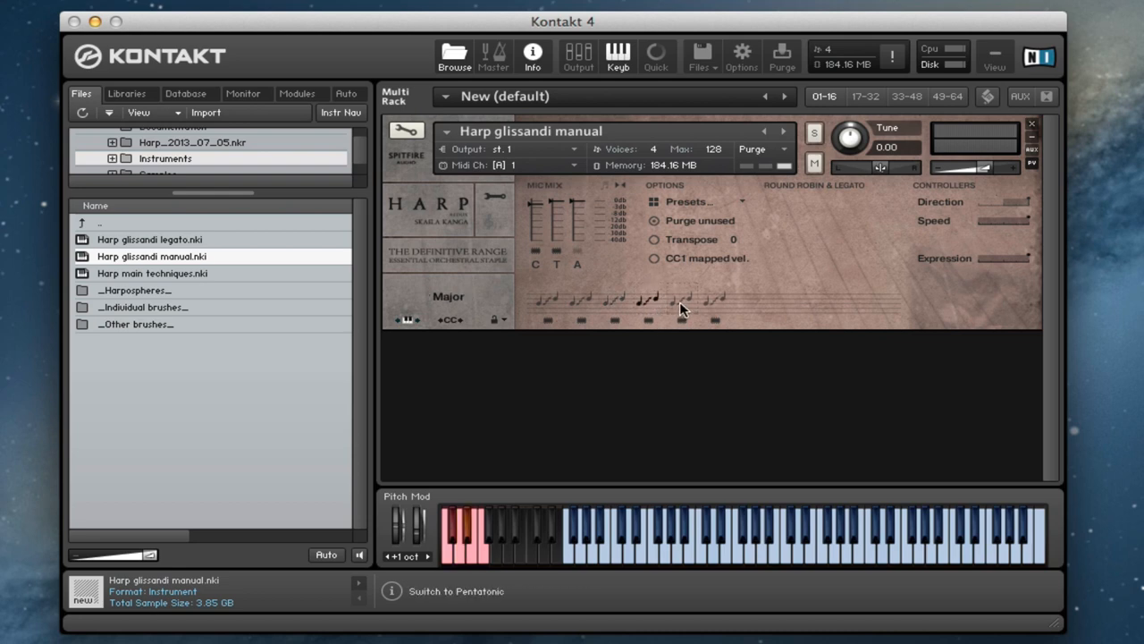
Select the Pentatonic glissando scale, then load the Harp glissandi legato patch
{"action": "left_click", "coordinate": [456, 590]}
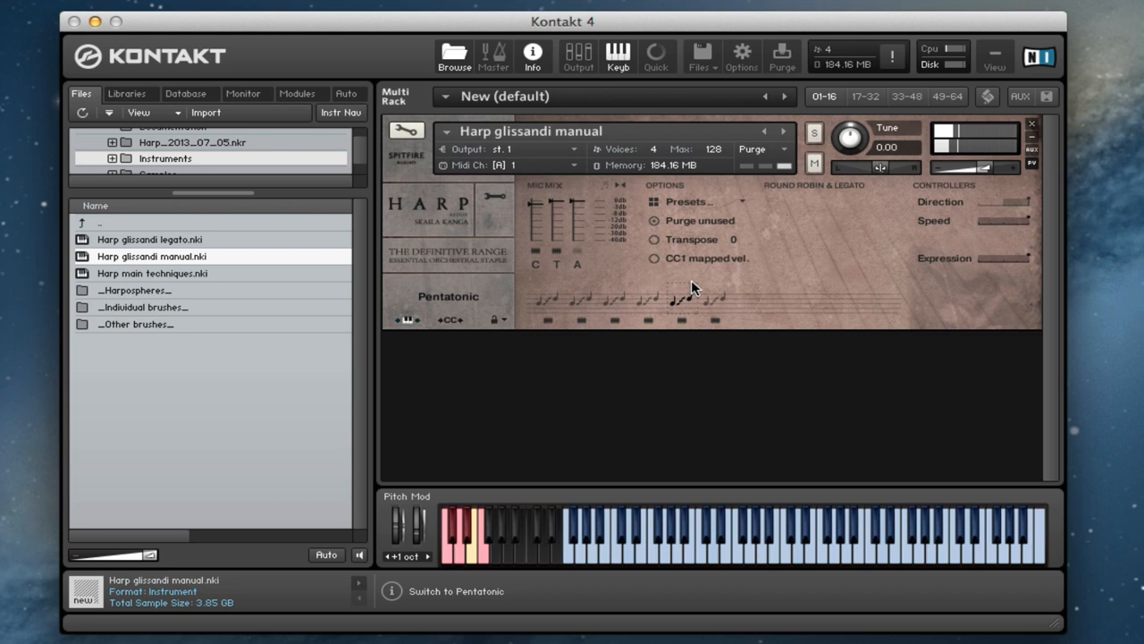
{"action": "left_click", "coordinate": [645, 300]}
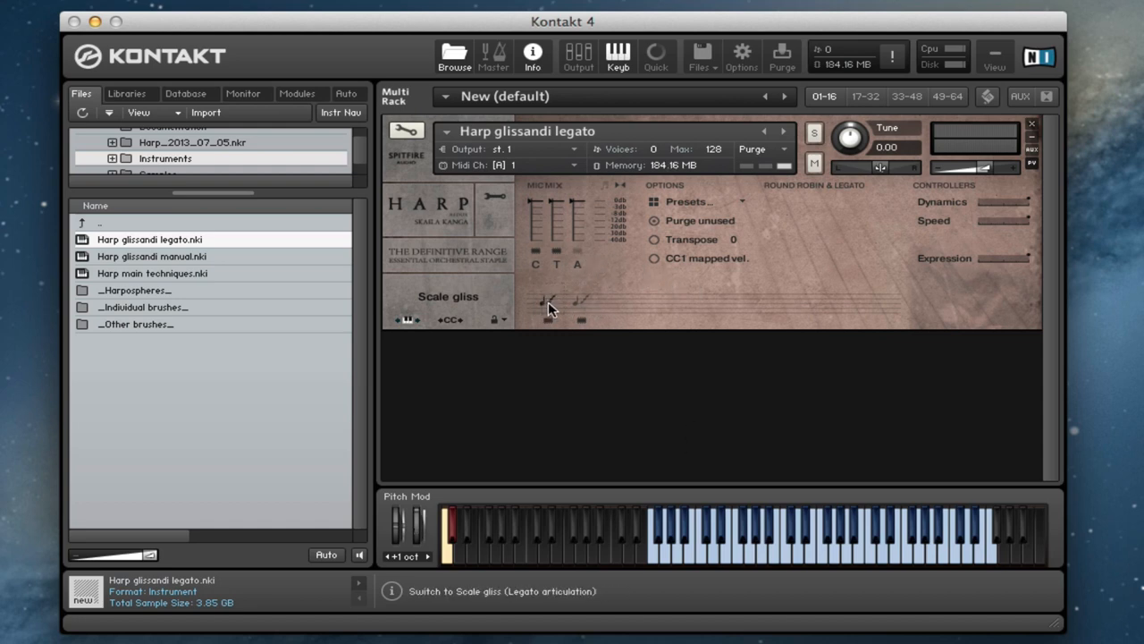
Toggle Full gliss & swirls and back to Scale gliss, then enter the Harposphere patch folder
{"action": "left_click", "coordinate": [547, 304]}
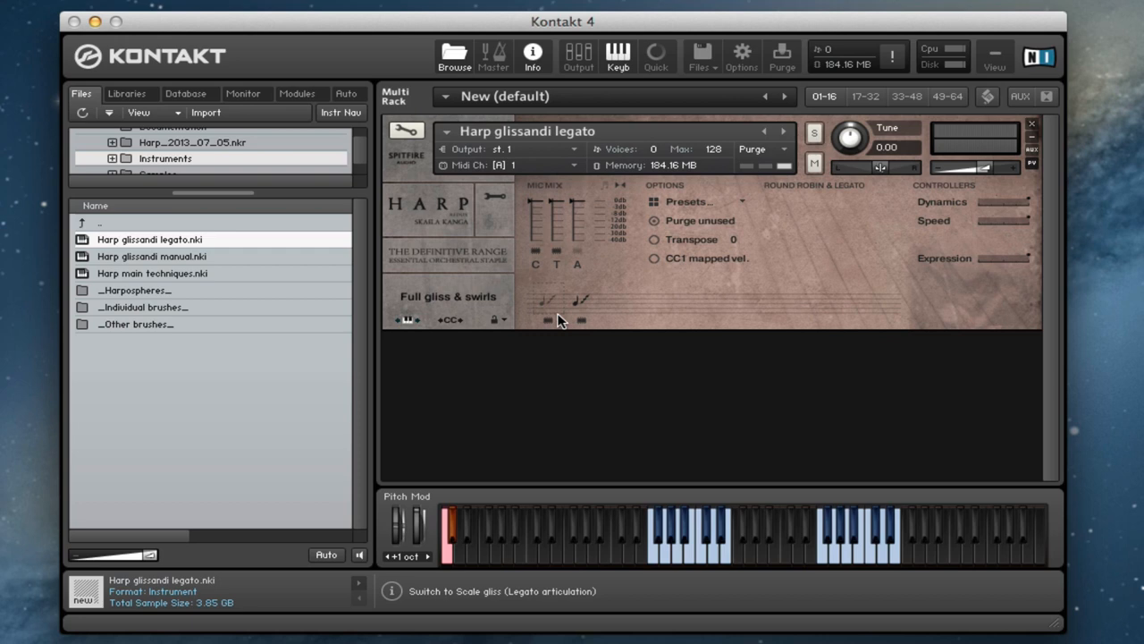
{"action": "left_click", "coordinate": [547, 301]}
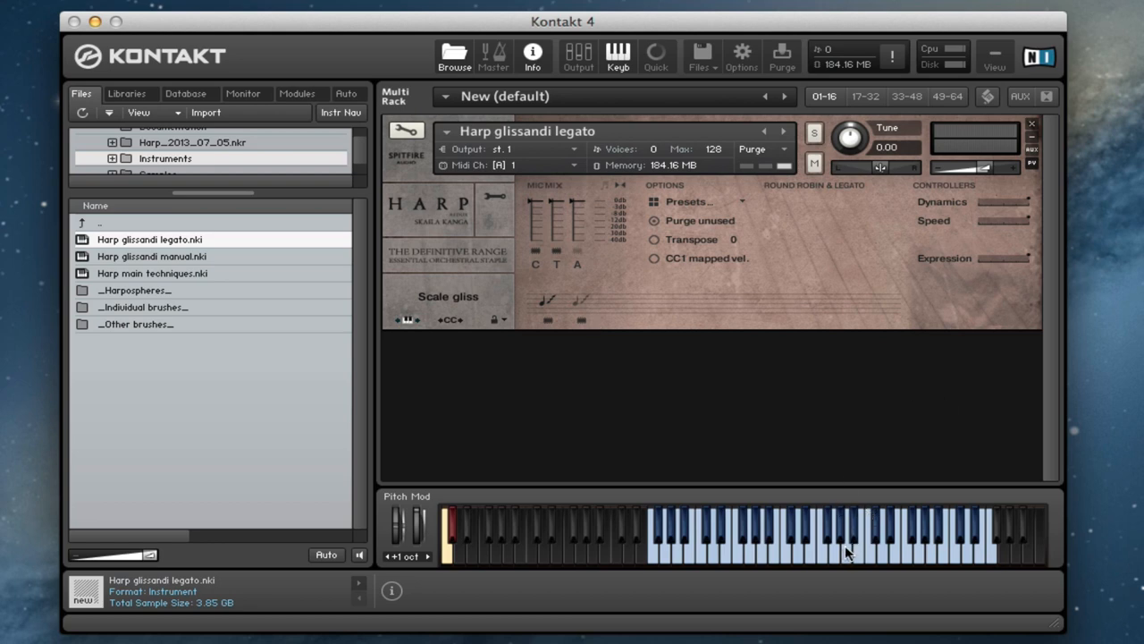
{"action": "mouse_move", "coordinate": [850, 511]}
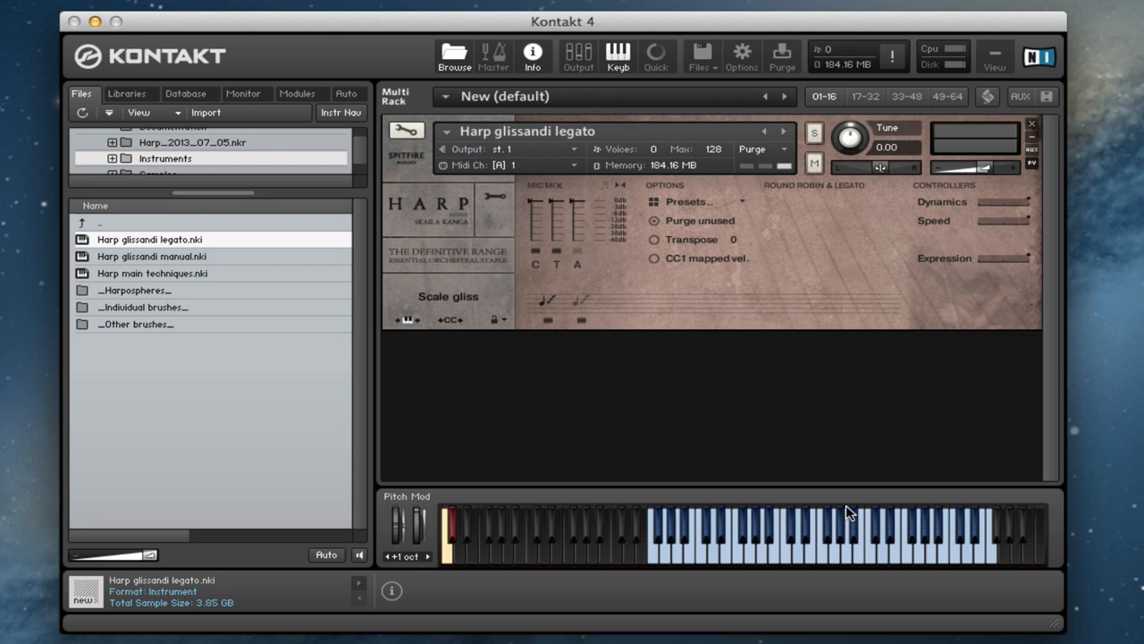
{"action": "left_click", "coordinate": [822, 537]}
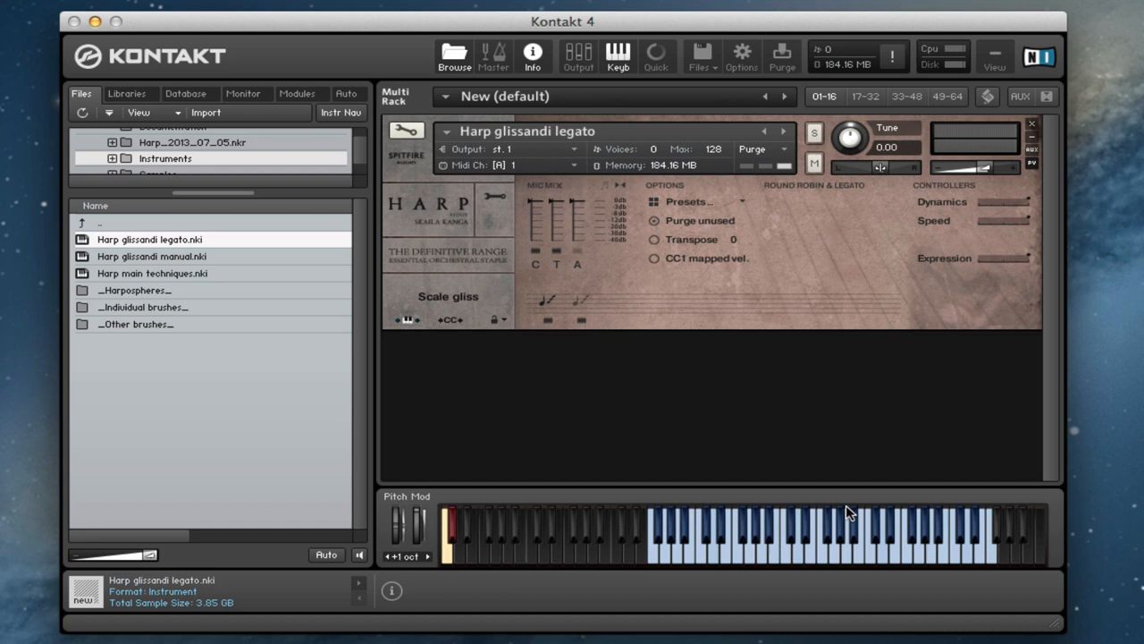
{"action": "mouse_move", "coordinate": [683, 39]}
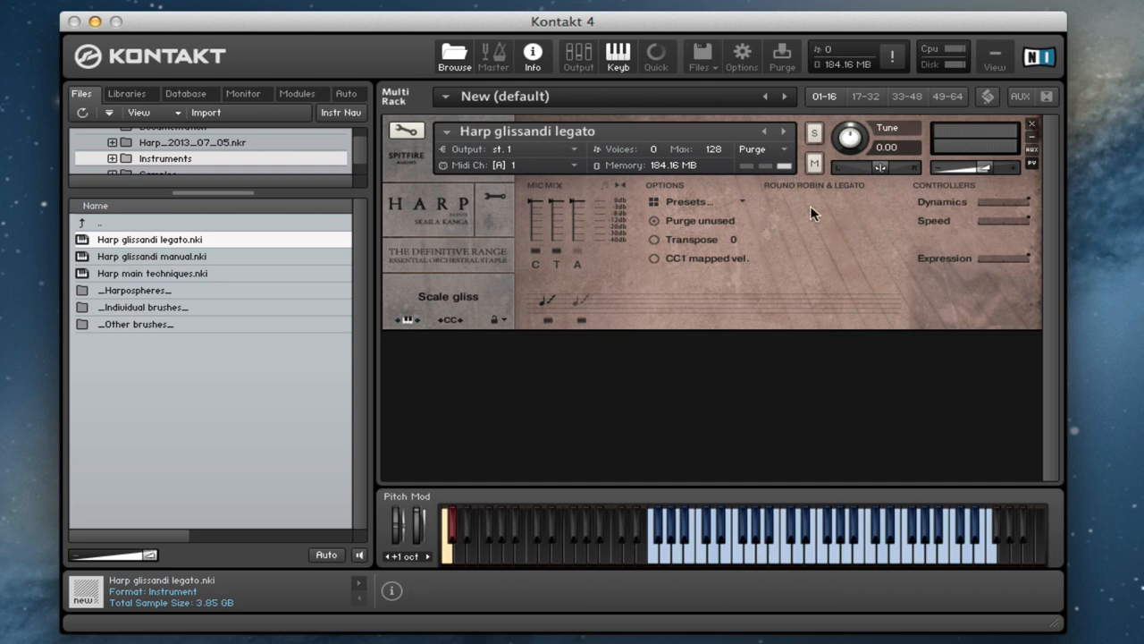
{"action": "mouse_move", "coordinate": [365, 204]}
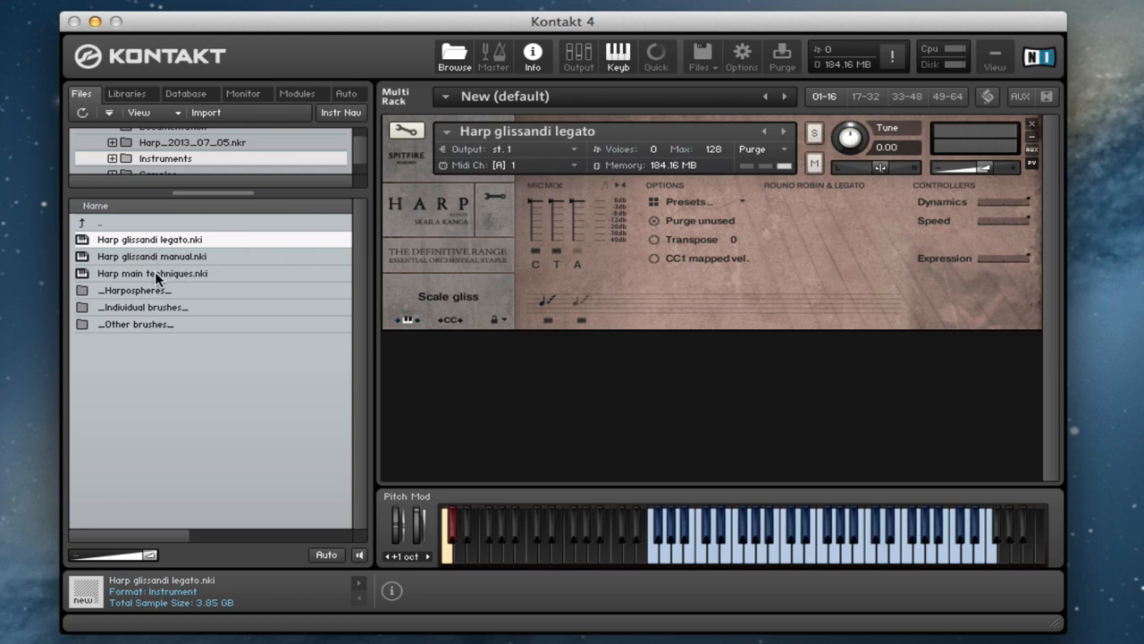
{"action": "mouse_move", "coordinate": [151, 295]}
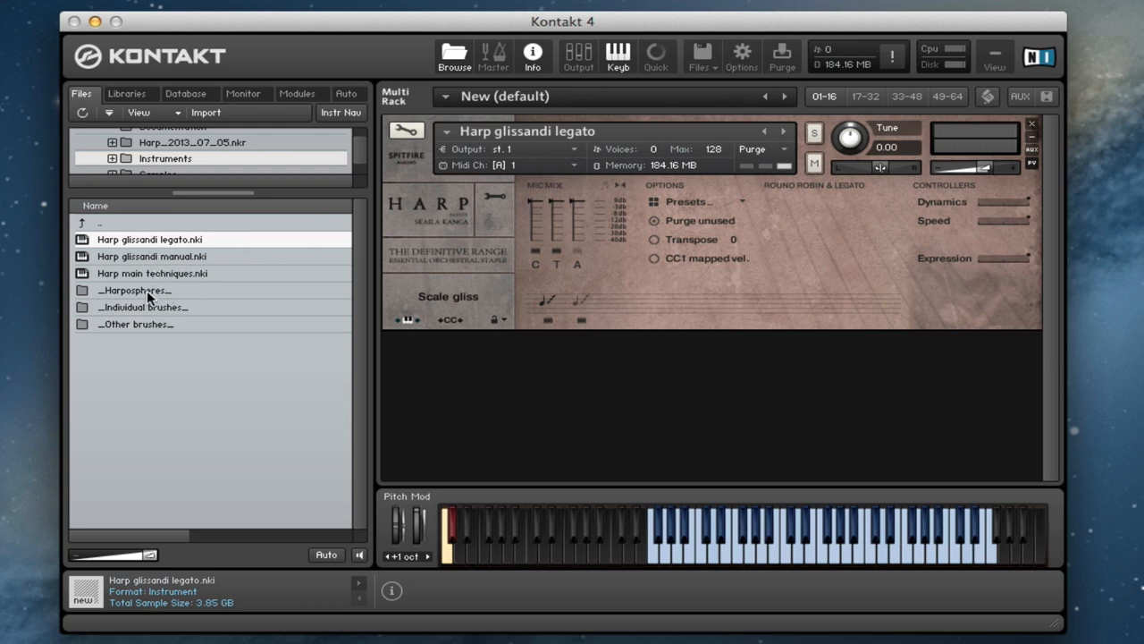
{"action": "double_click", "coordinate": [132, 289]}
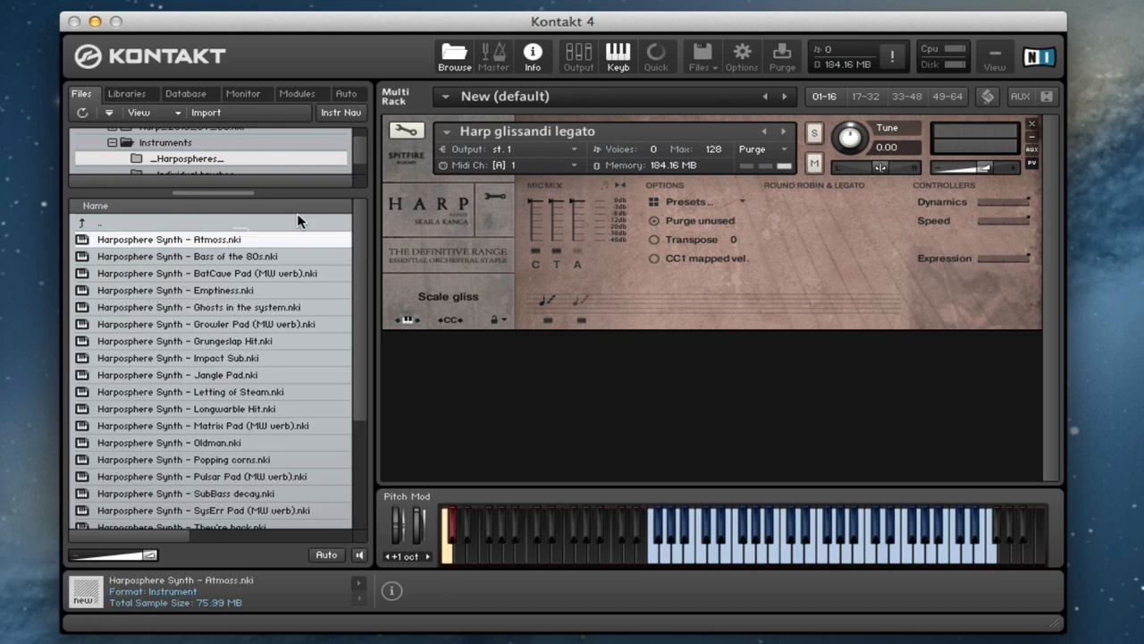
Audition Harposphere synths (Jangle Pad, Longwarble Hit, Popping corns and others), ending with Ting Thing loaded
{"action": "double_click", "coordinate": [168, 240]}
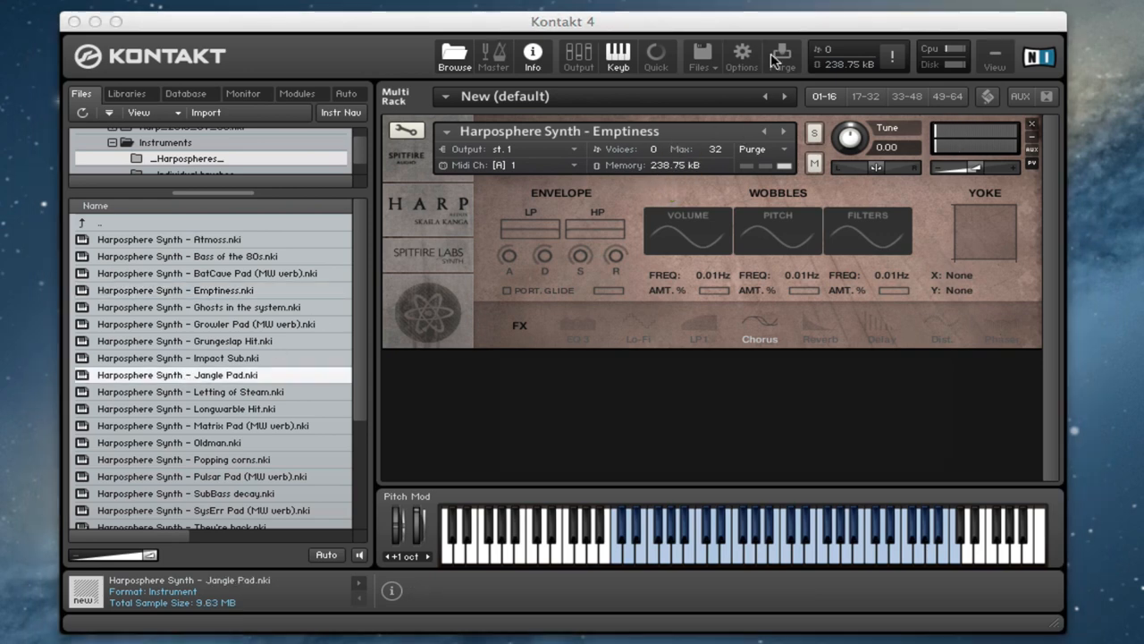
{"action": "double_click", "coordinate": [186, 408]}
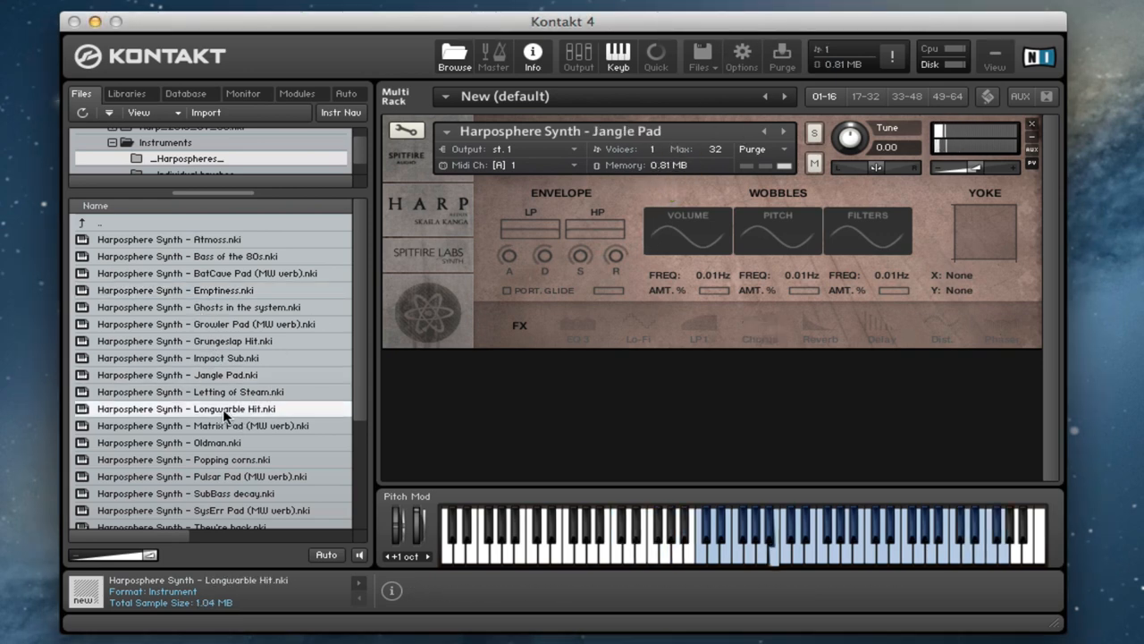
{"action": "double_click", "coordinate": [186, 407]}
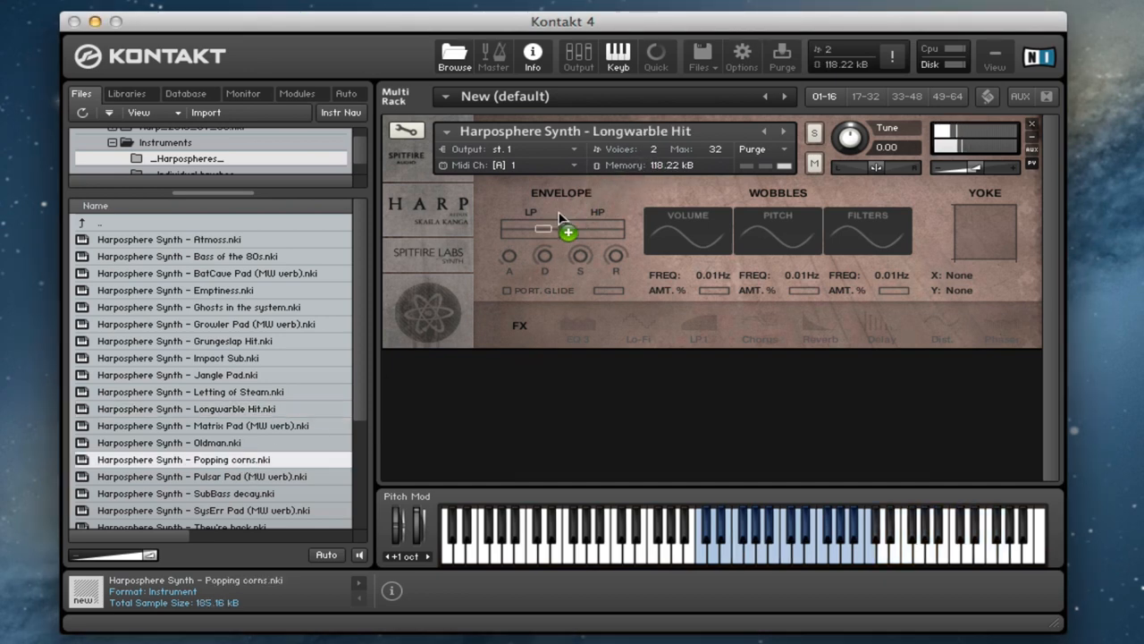
{"action": "double_click", "coordinate": [182, 458]}
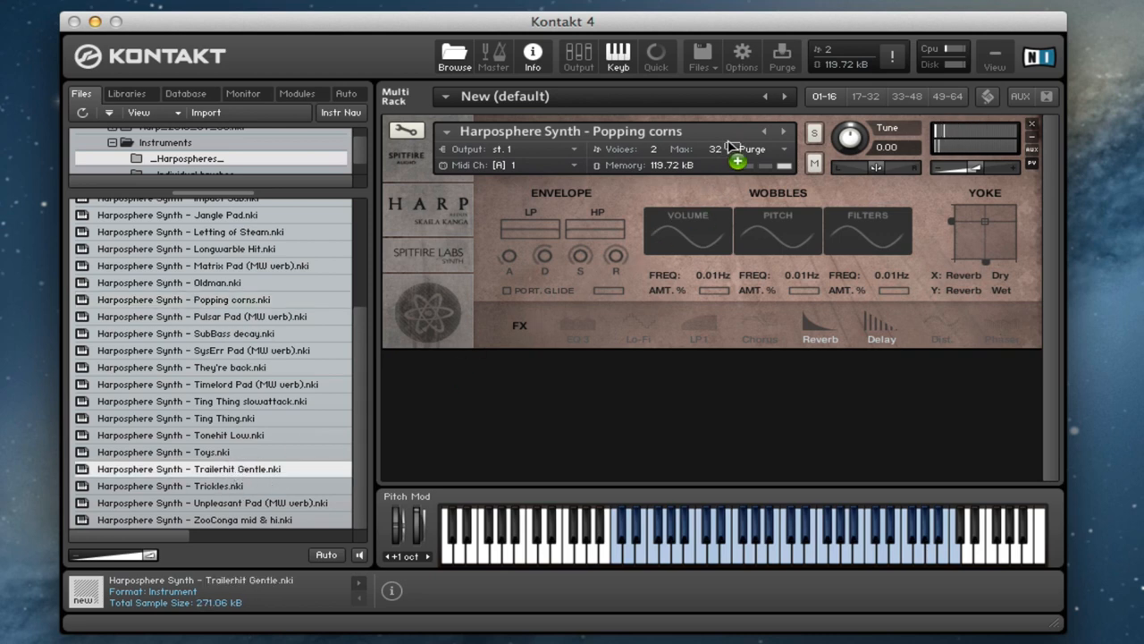
{"action": "double_click", "coordinate": [190, 469]}
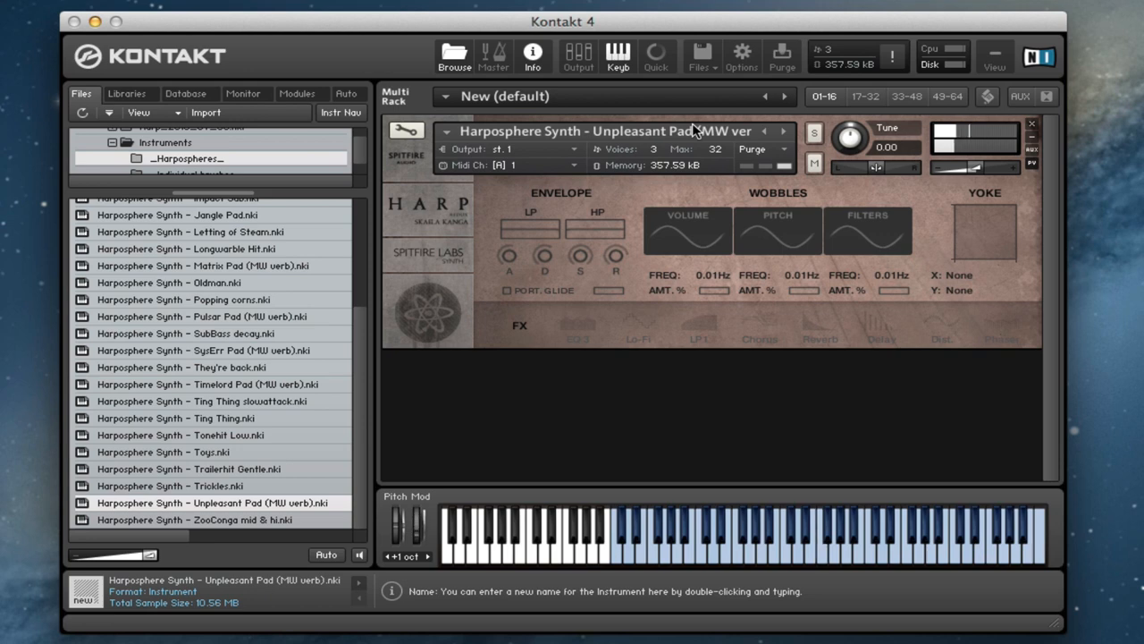
{"action": "double_click", "coordinate": [175, 419]}
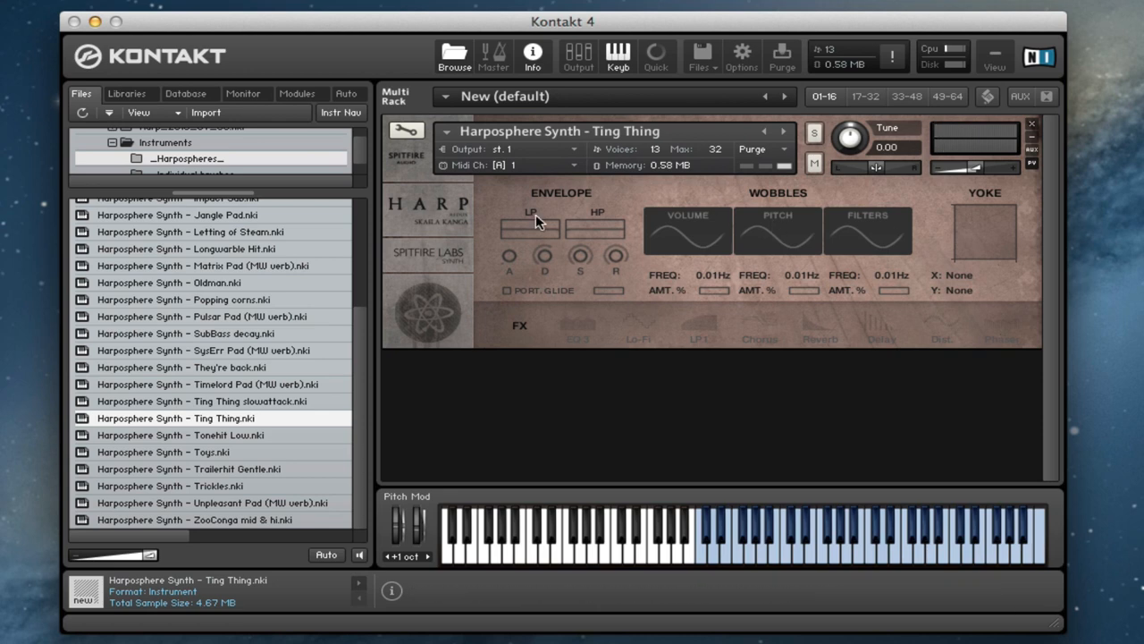
{"action": "mouse_move", "coordinate": [624, 331]}
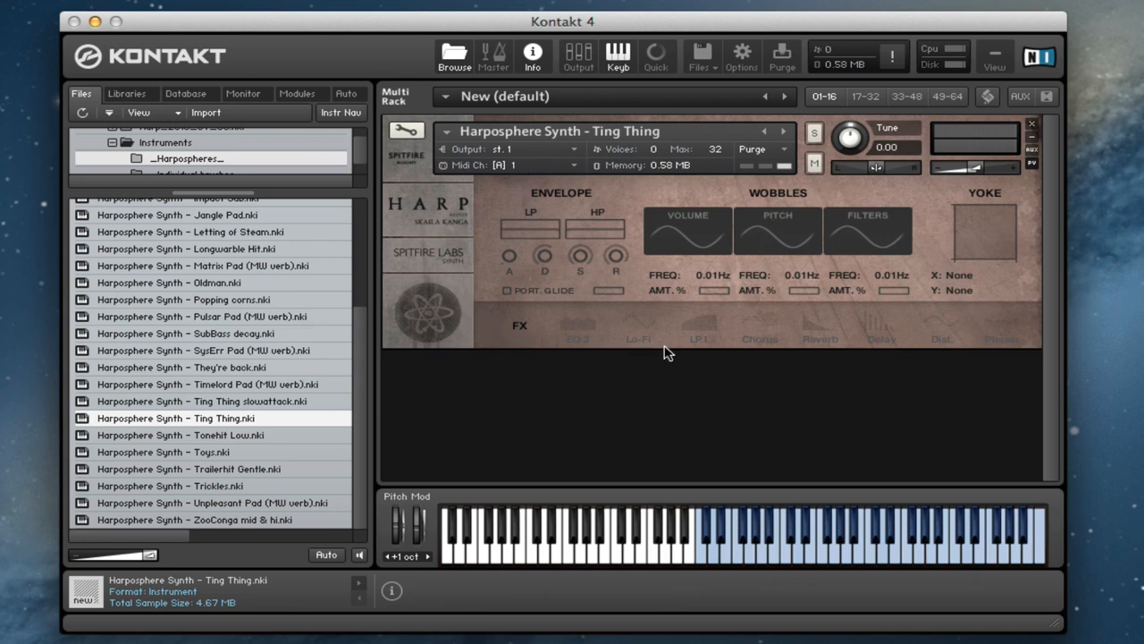
{"action": "mouse_move", "coordinate": [607, 324]}
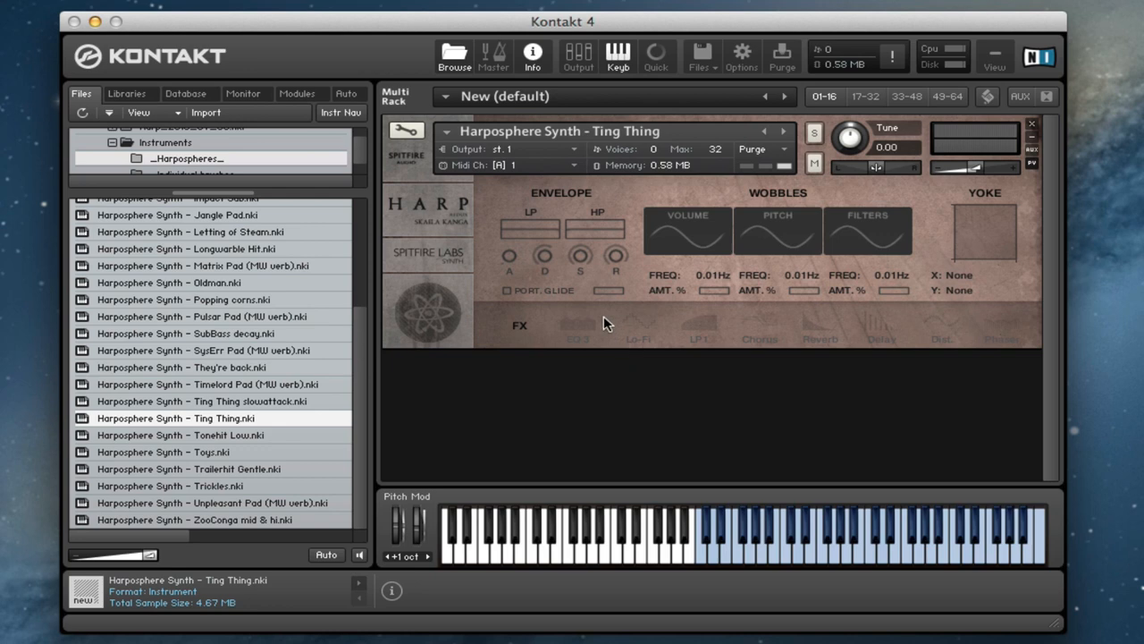
{"action": "mouse_move", "coordinate": [731, 302]}
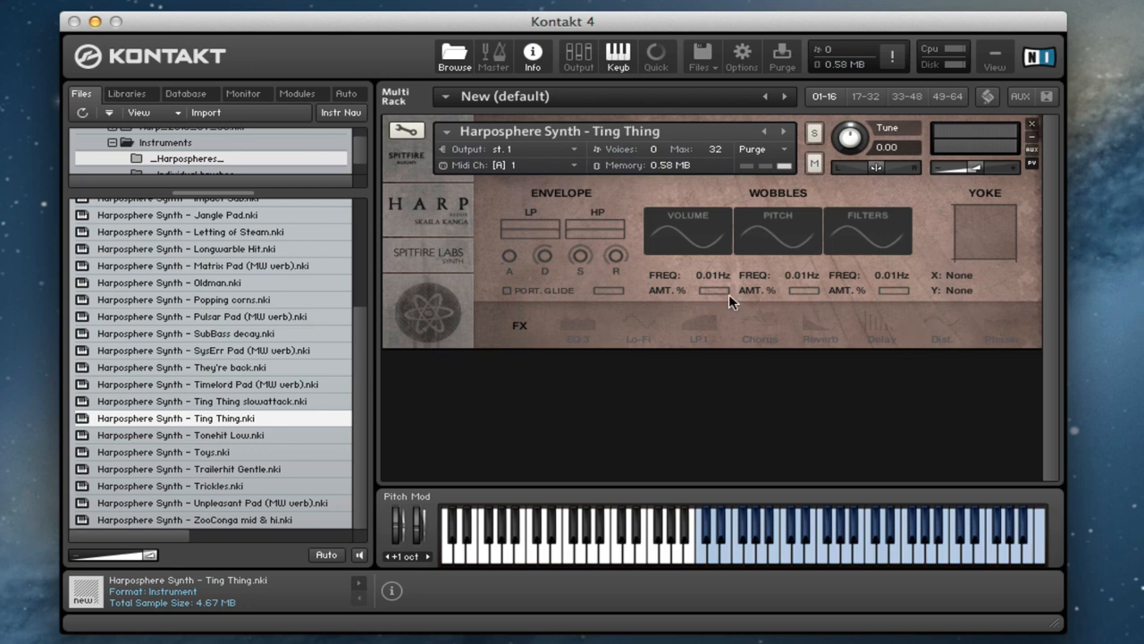
{"action": "mouse_move", "coordinate": [374, 250]}
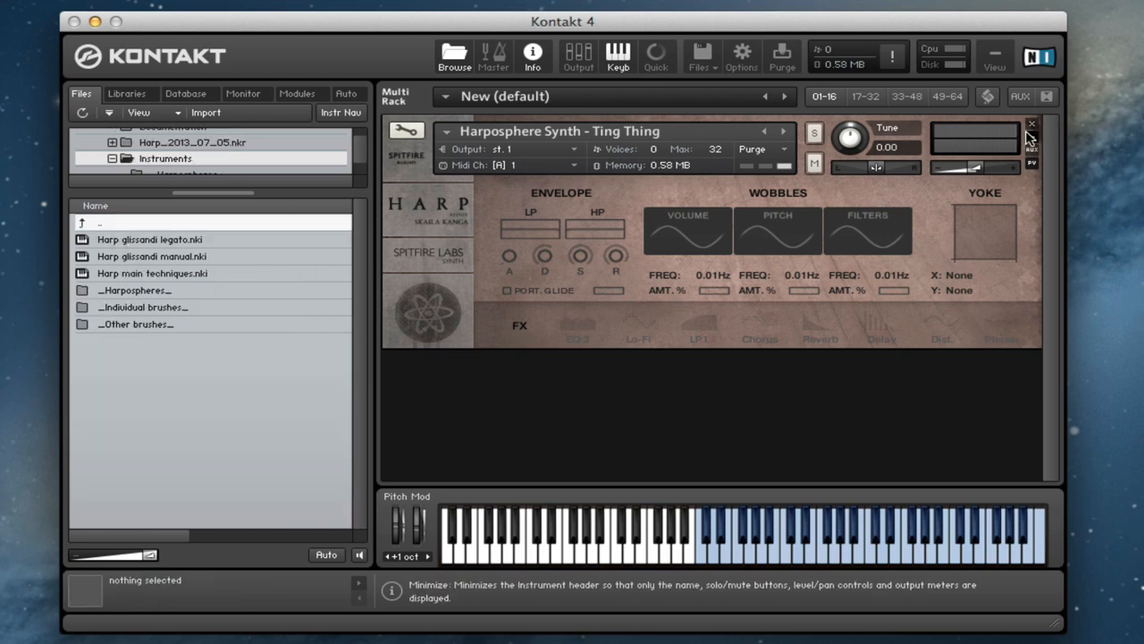
Load Harp main techniques.nki, replacing the Ting Thing synth patch
{"action": "left_click", "coordinate": [152, 271]}
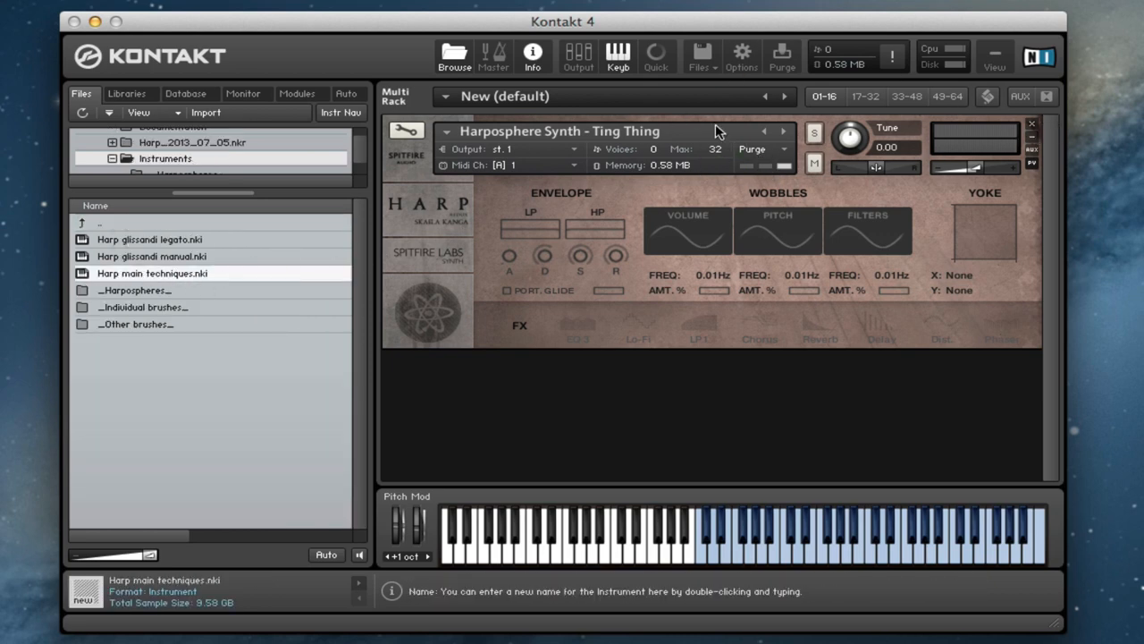
{"action": "double_click", "coordinate": [152, 272]}
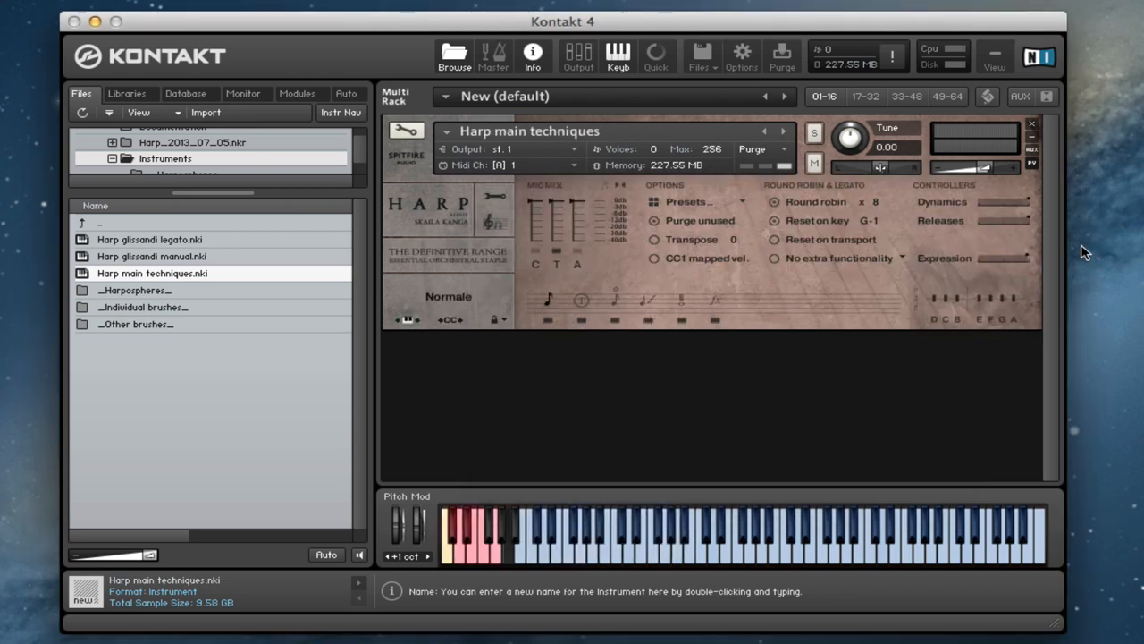
{"action": "mouse_move", "coordinate": [1075, 263]}
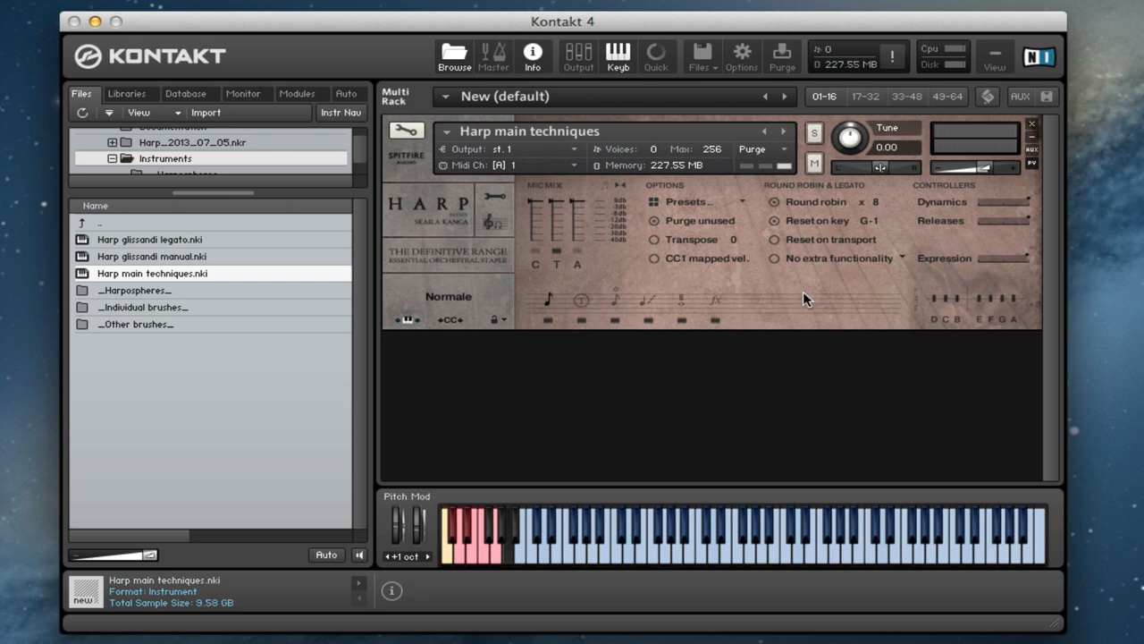
{"action": "mouse_move", "coordinate": [788, 279]}
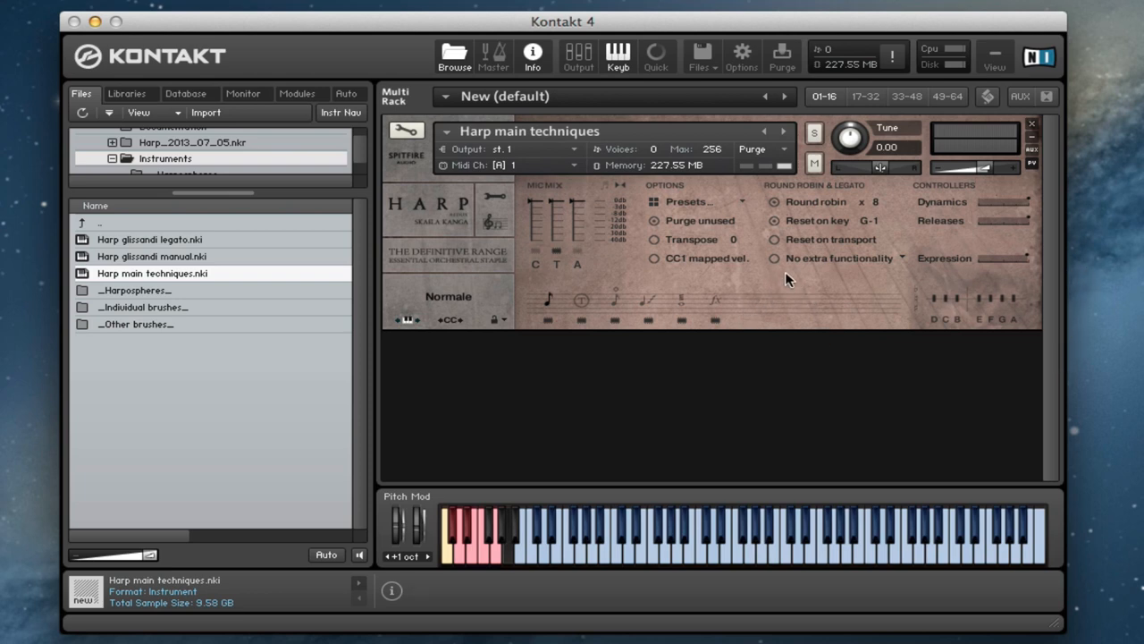
{"action": "mouse_move", "coordinate": [801, 275]}
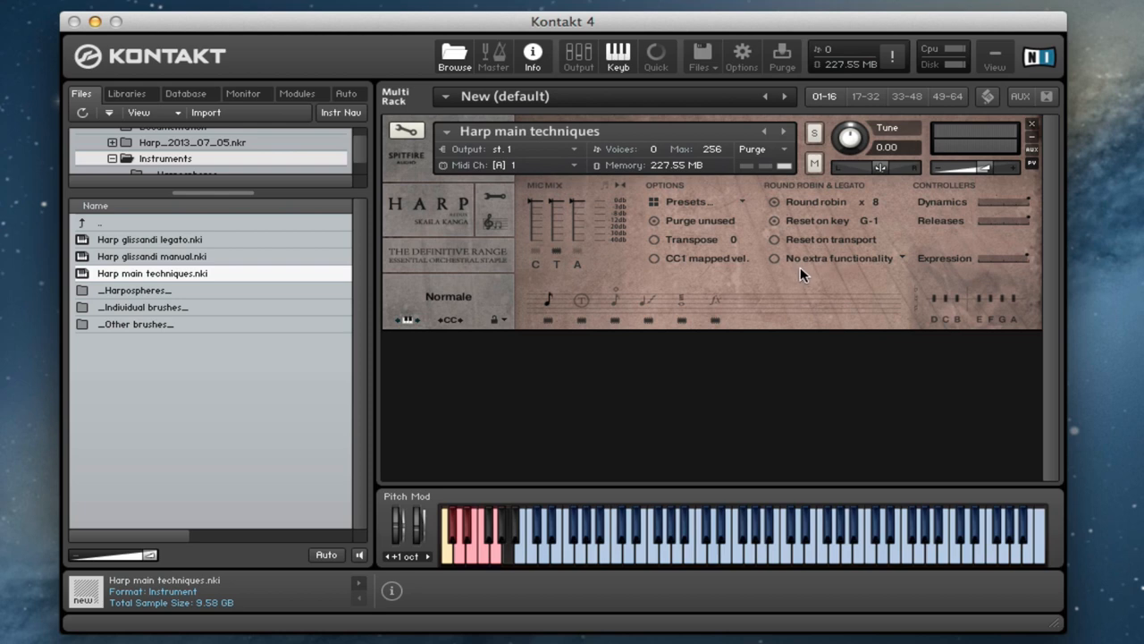
{"action": "mouse_move", "coordinate": [795, 271]}
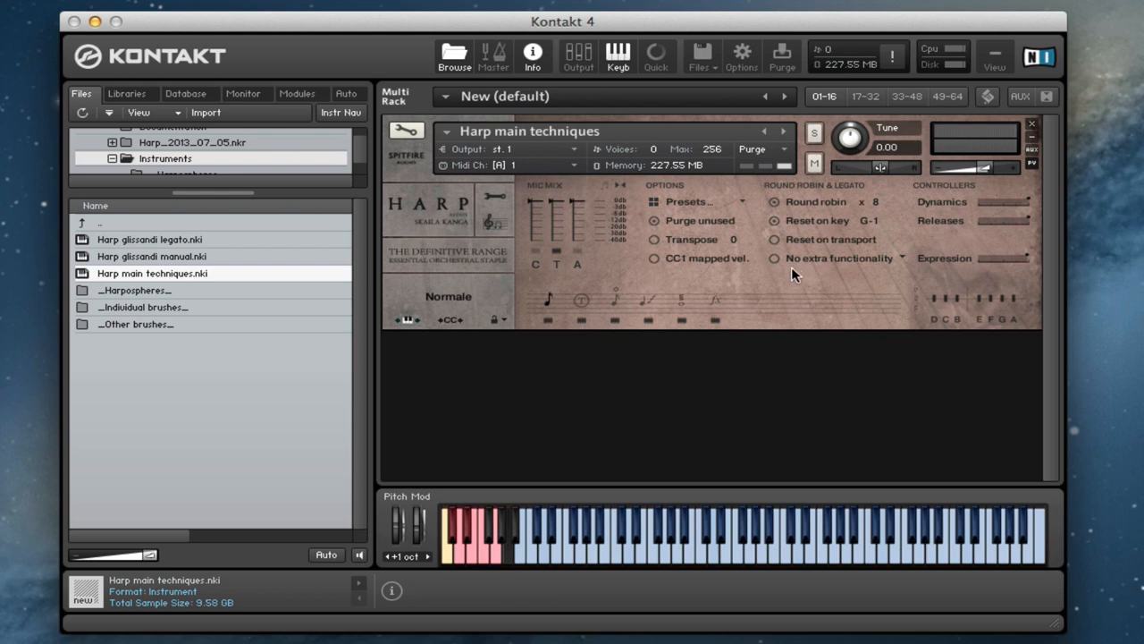
{"action": "mouse_move", "coordinate": [837, 283]}
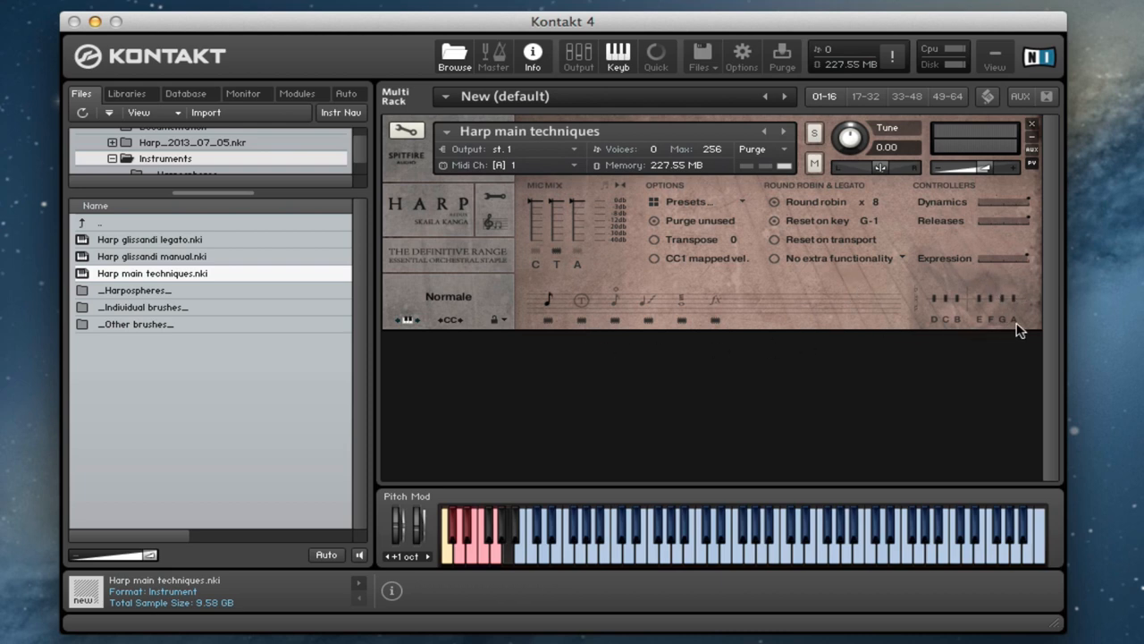
{"action": "mouse_move", "coordinate": [952, 357]}
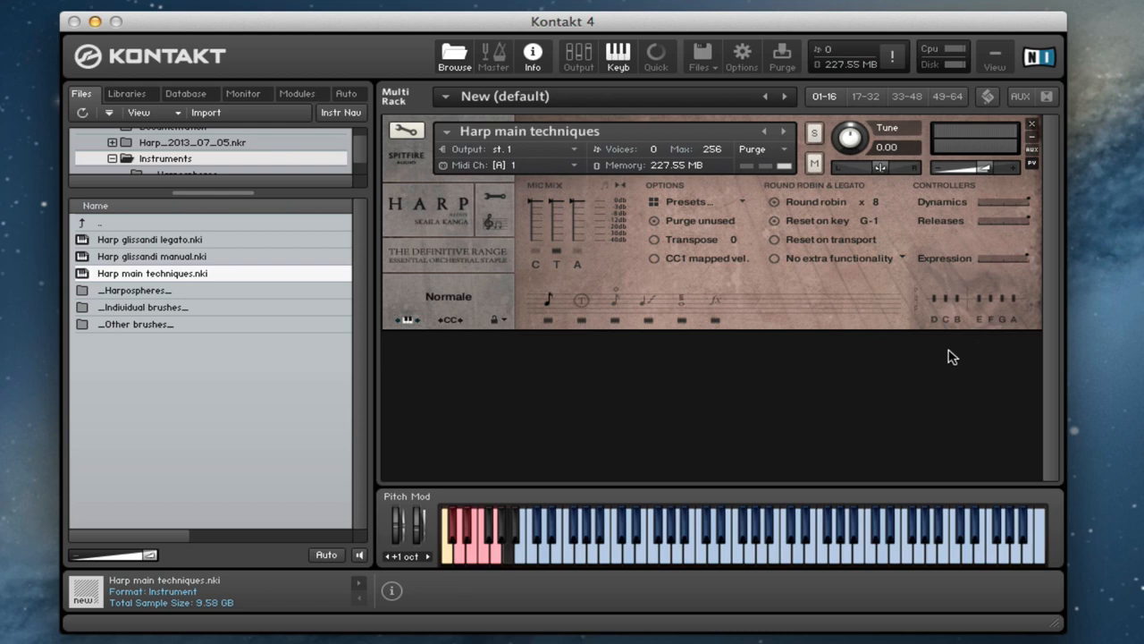
{"action": "mouse_move", "coordinate": [936, 358]}
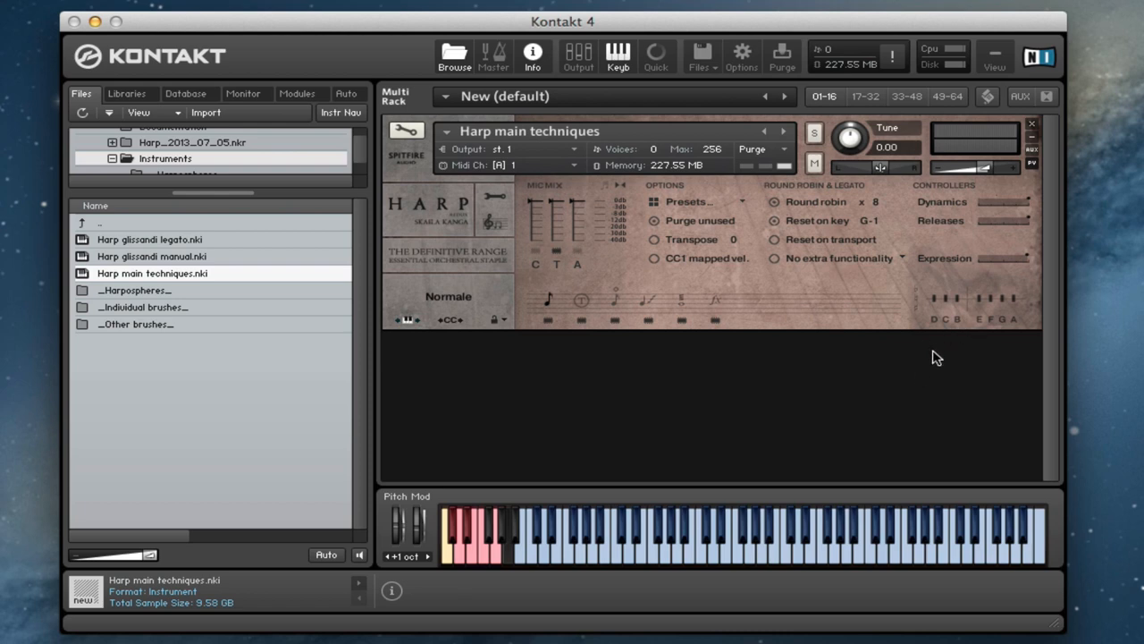